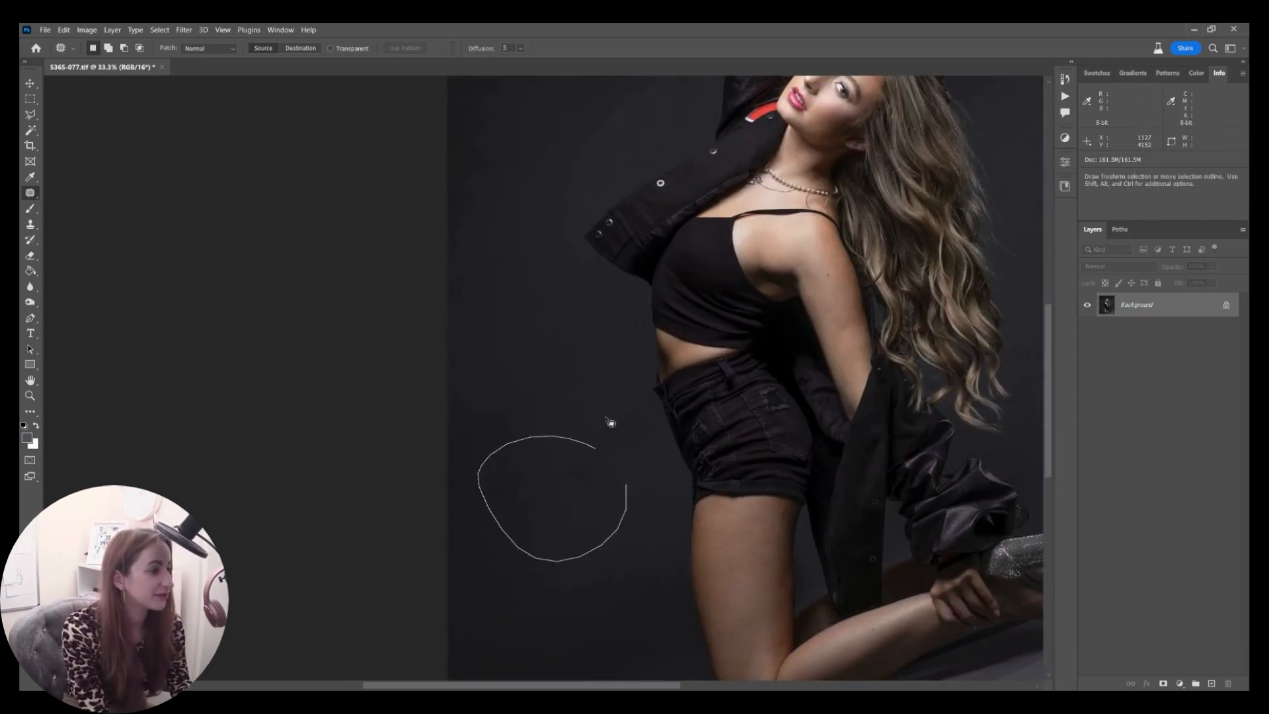
Patch a blotch on the dark backdrop and a mark on the floor below the knee
left_click_drag(611, 421, 405, 480)
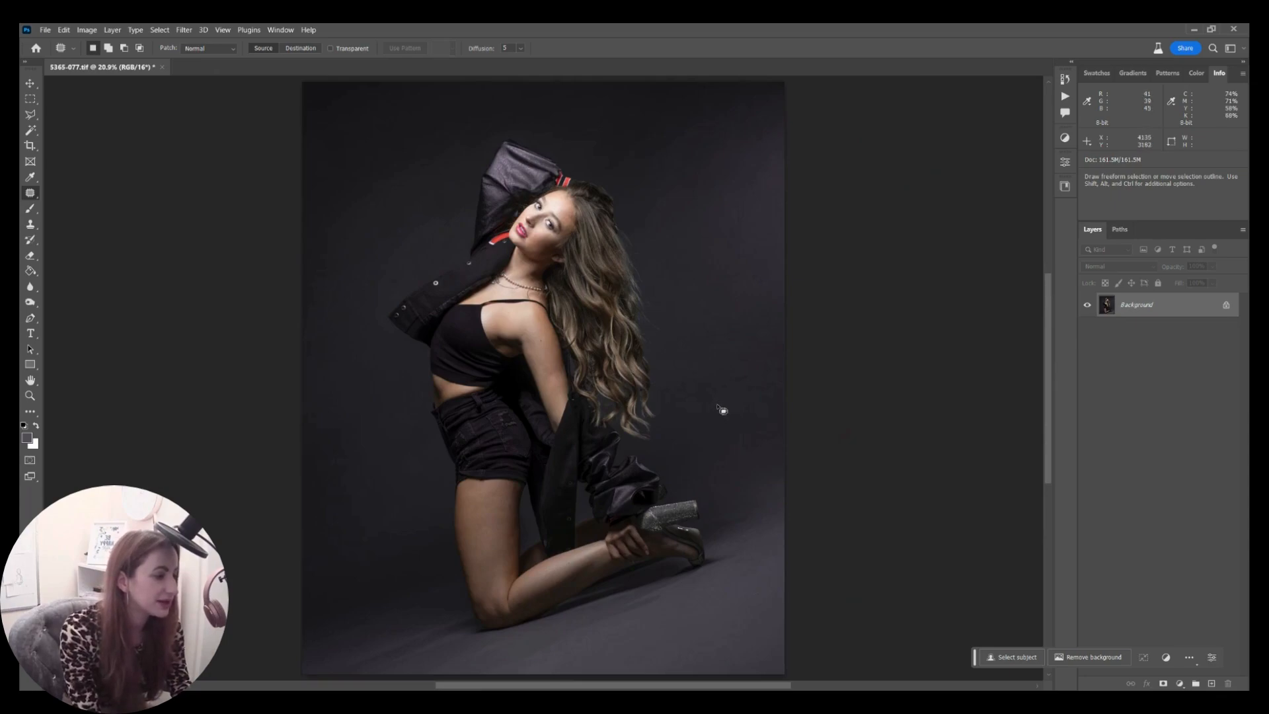
mouse_move(702, 477)
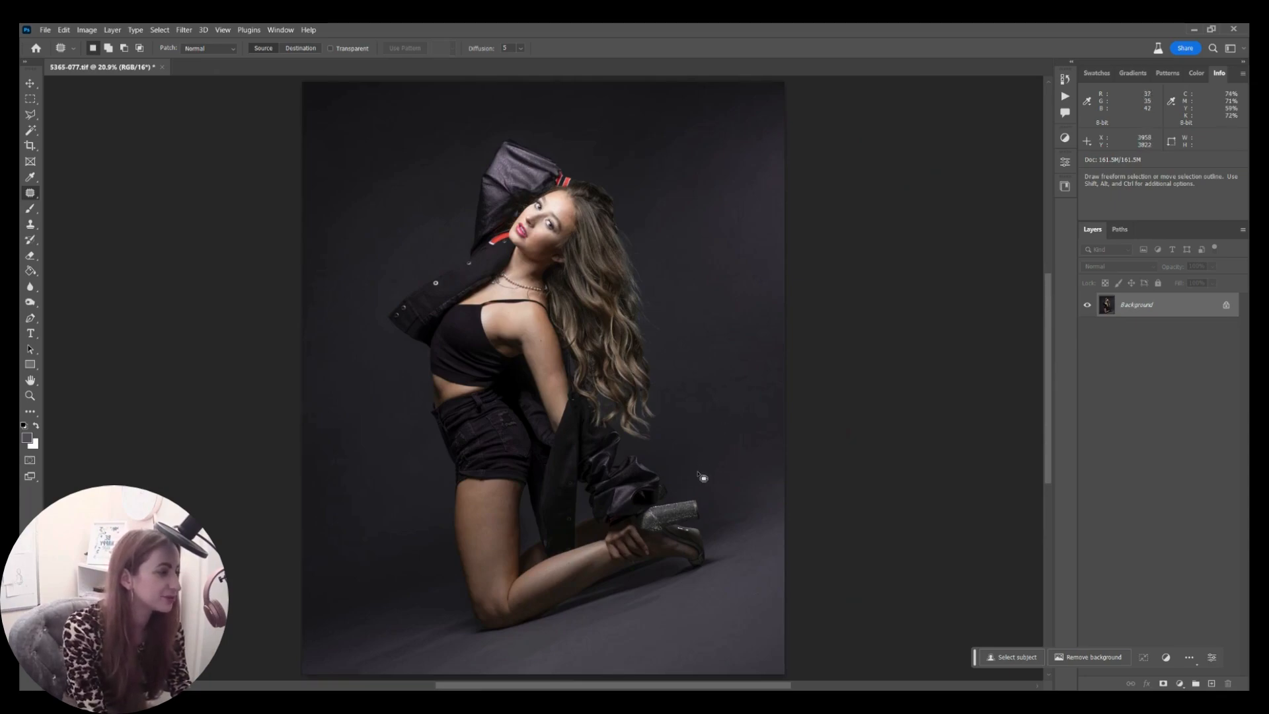
mouse_move(706, 515)
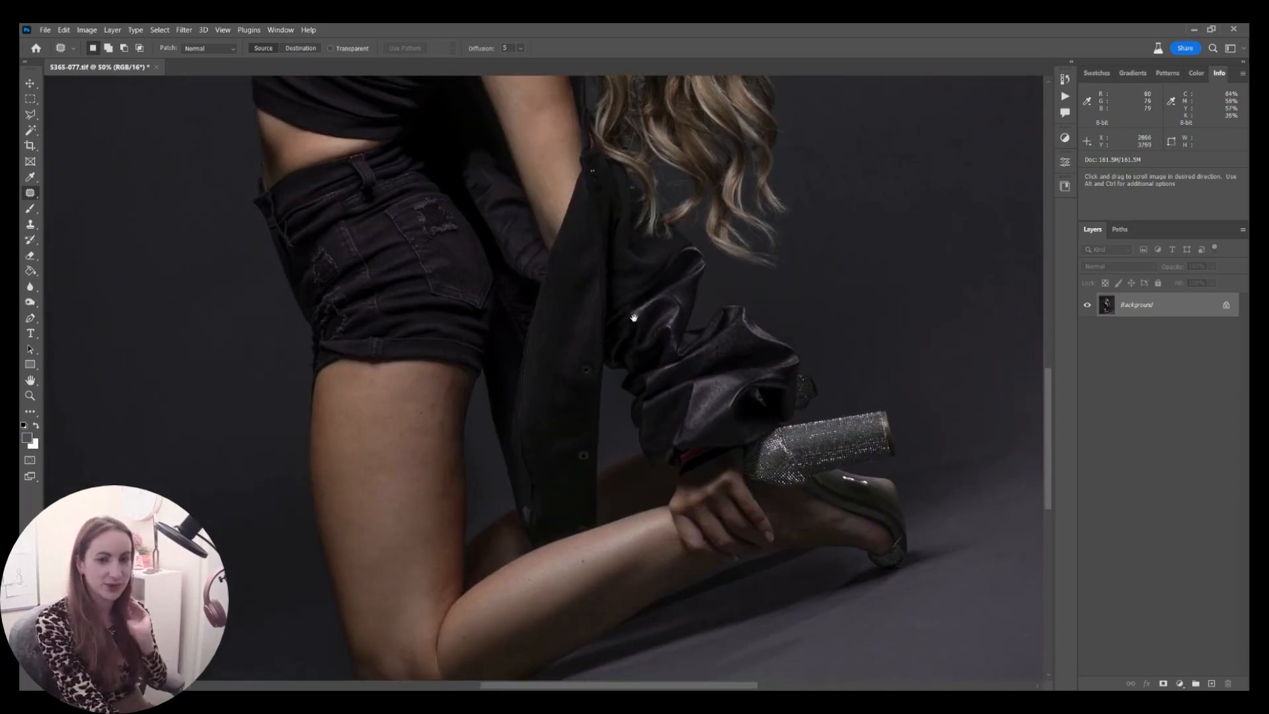
left_click_drag(633, 317, 465, 349)
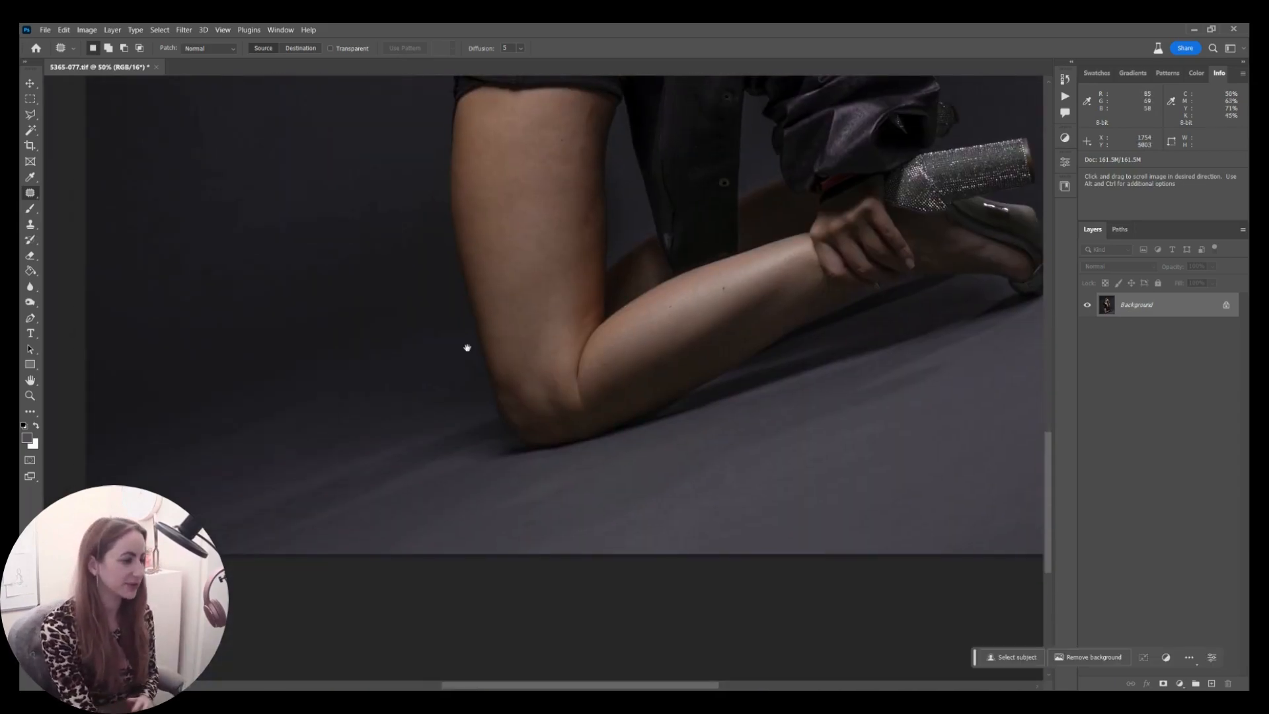
left_click_drag(466, 349, 563, 237)
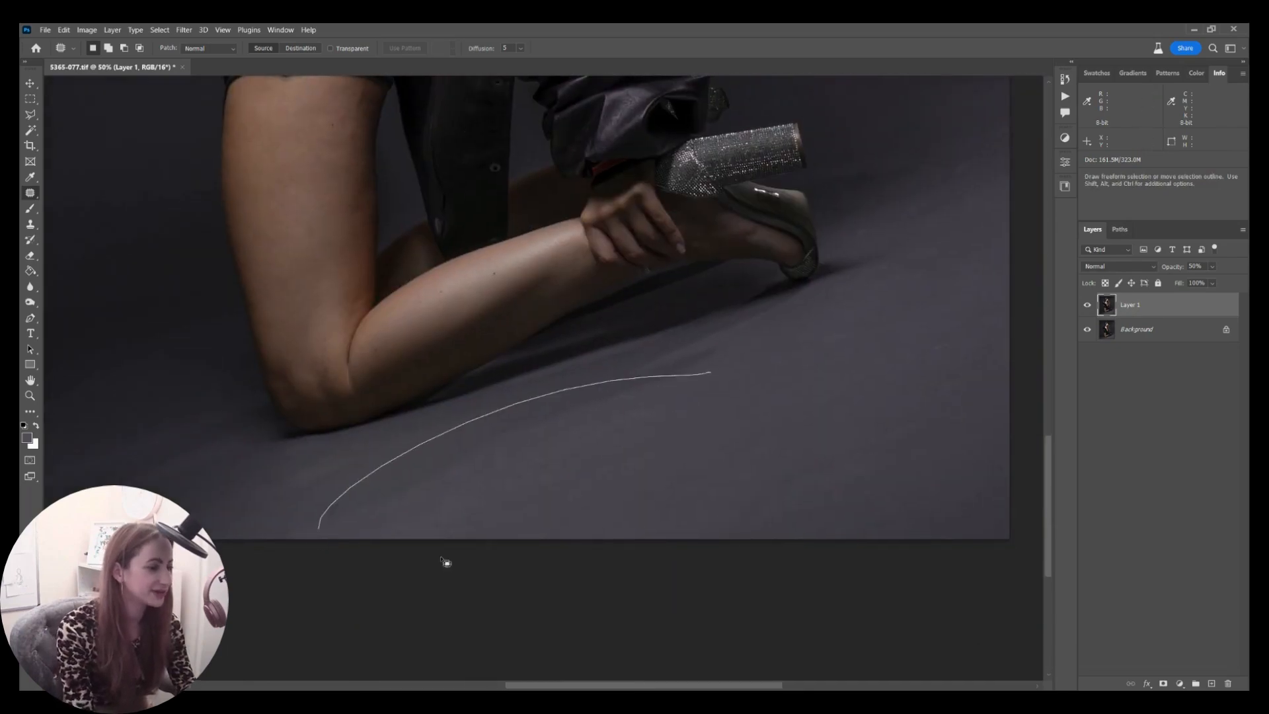
Patch the uneven floor area and the floor mark near the shoe with clean texture
left_click_drag(713, 374, 761, 473)
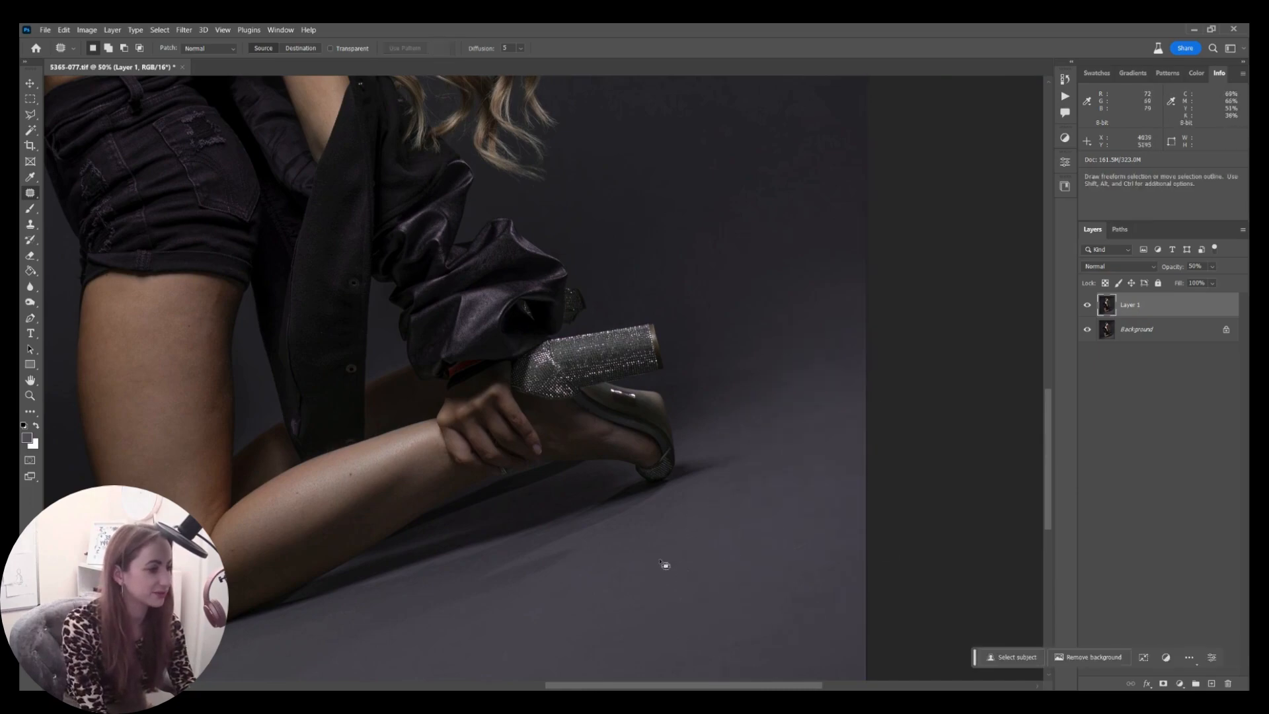
scroll("down", 3)
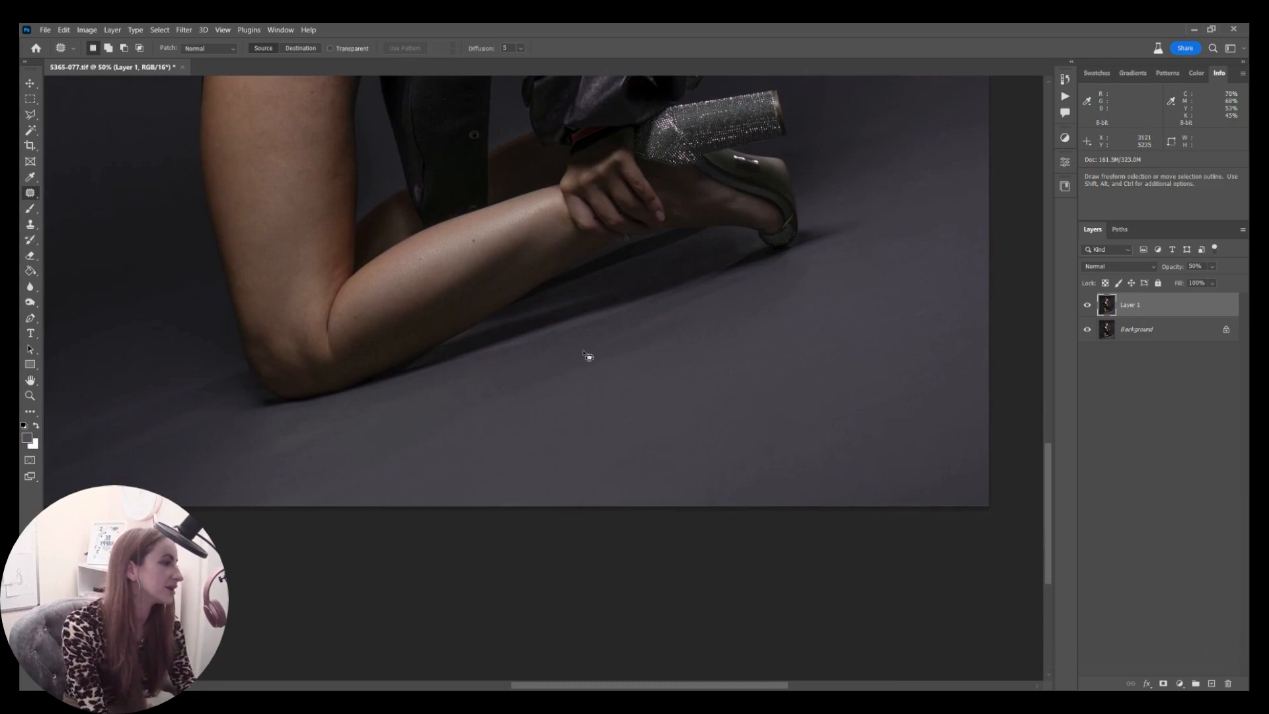
left_click_drag(769, 292, 805, 356)
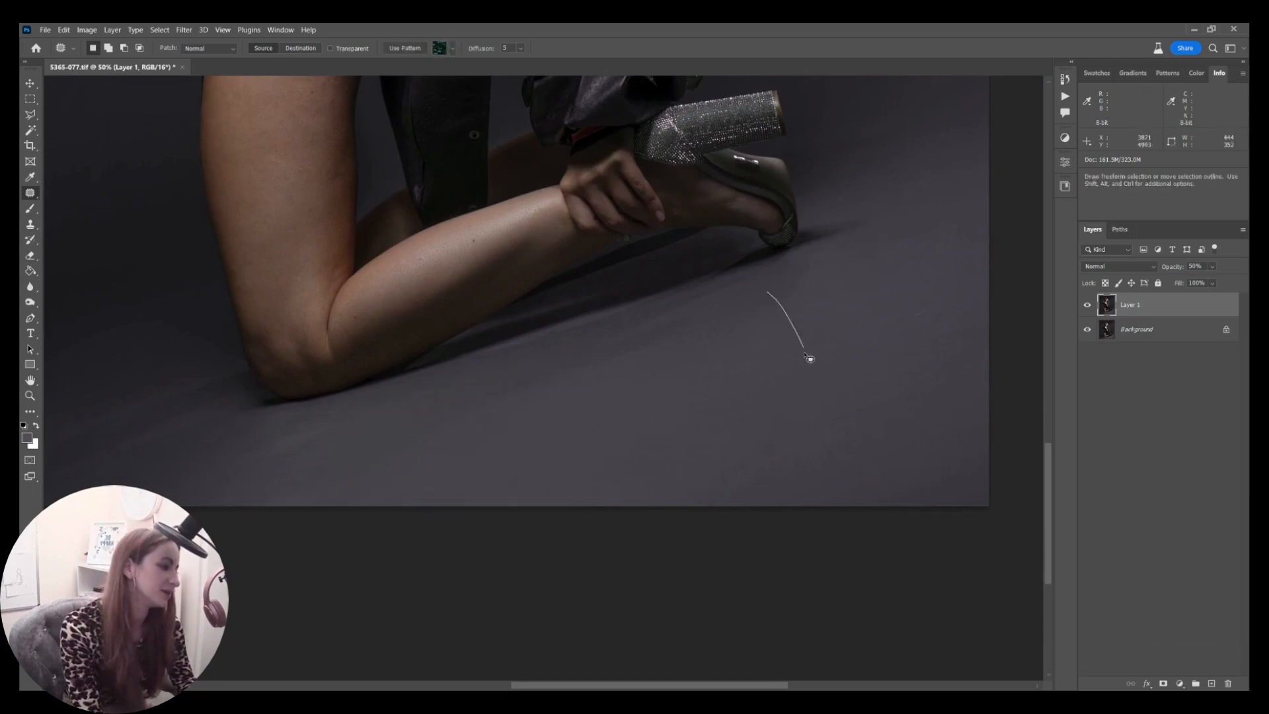
left_click_drag(801, 356, 809, 395)
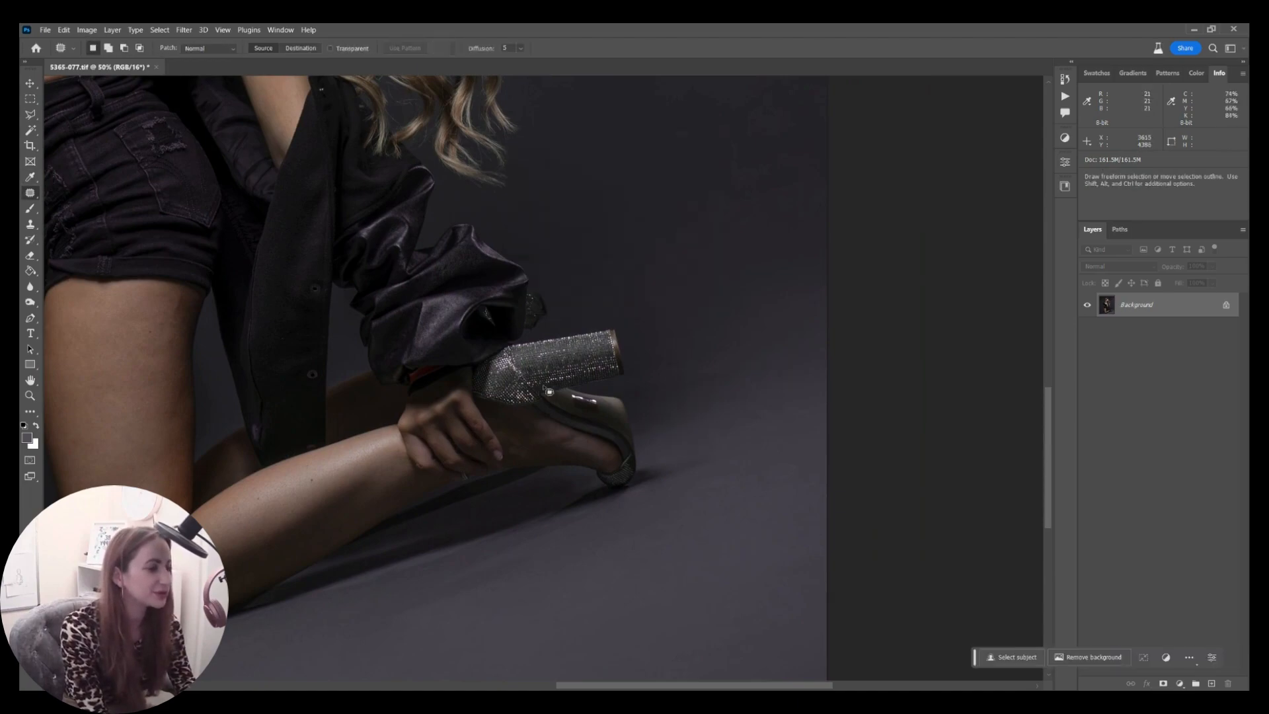
Zoom in closely on the glittery heel and patch the backdrop behind it
left_click_drag(567, 405, 583, 299)
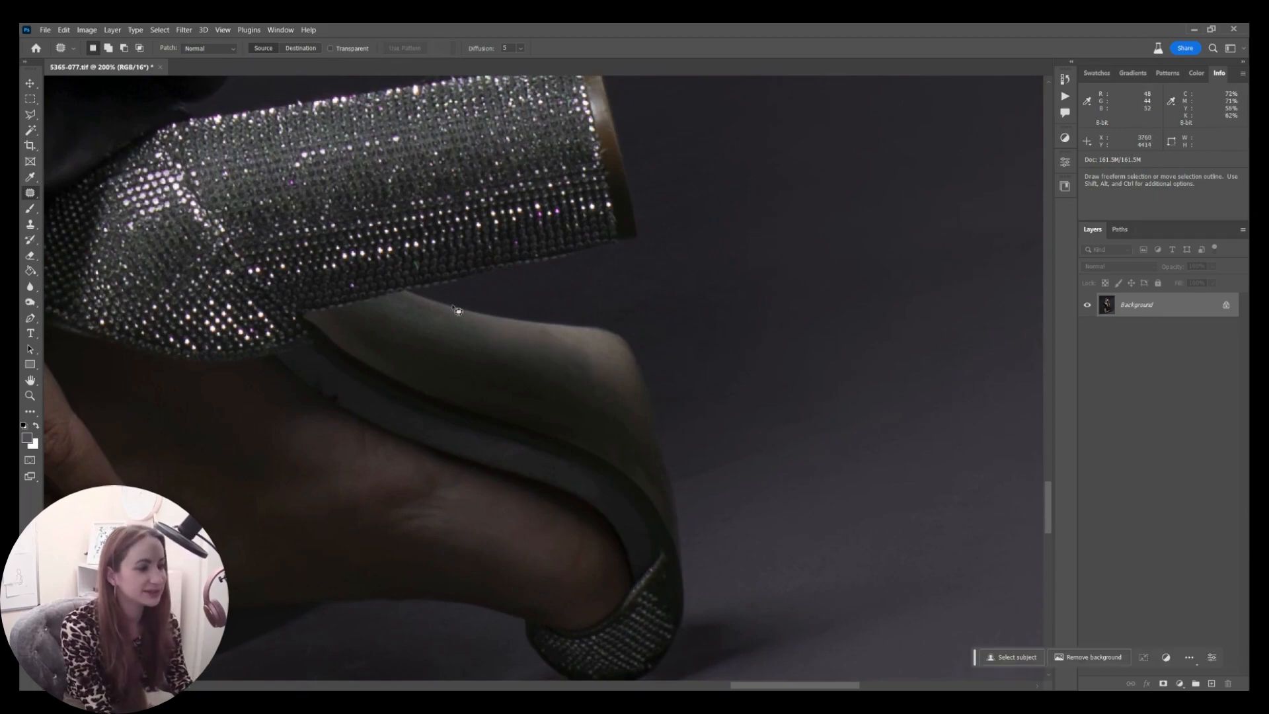
left_click_drag(652, 425, 870, 353)
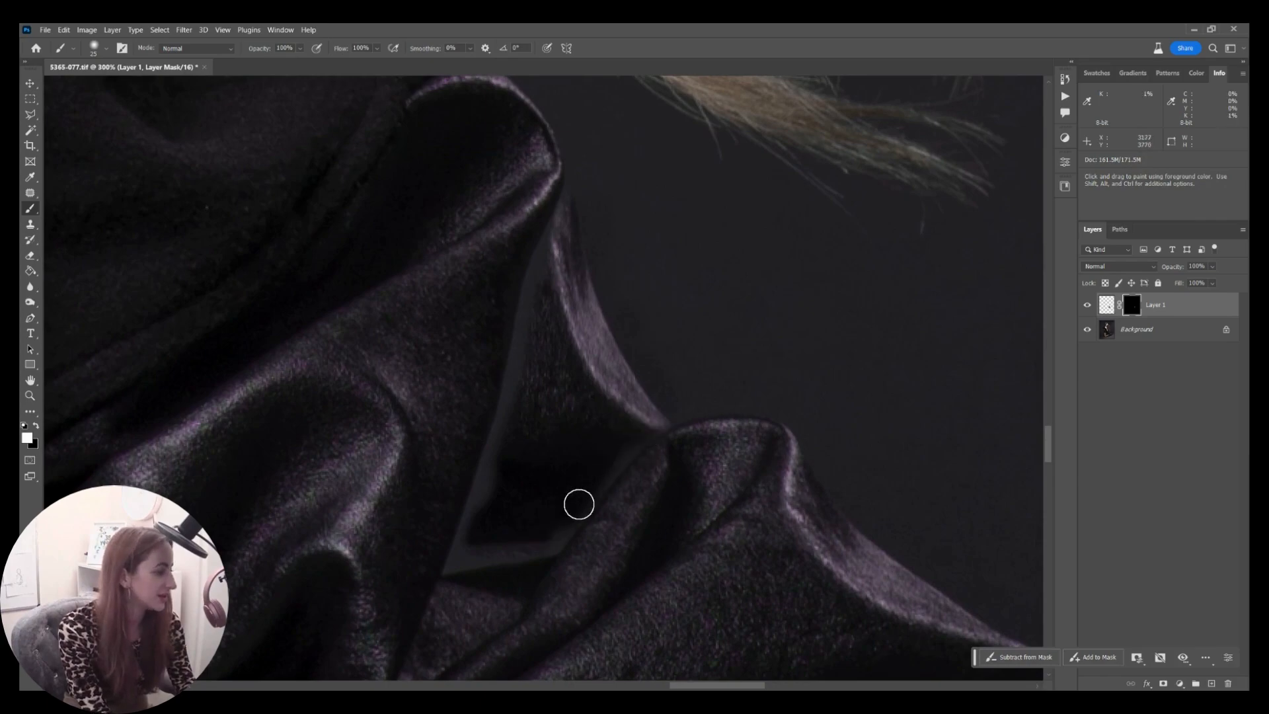
mouse_move(583, 236)
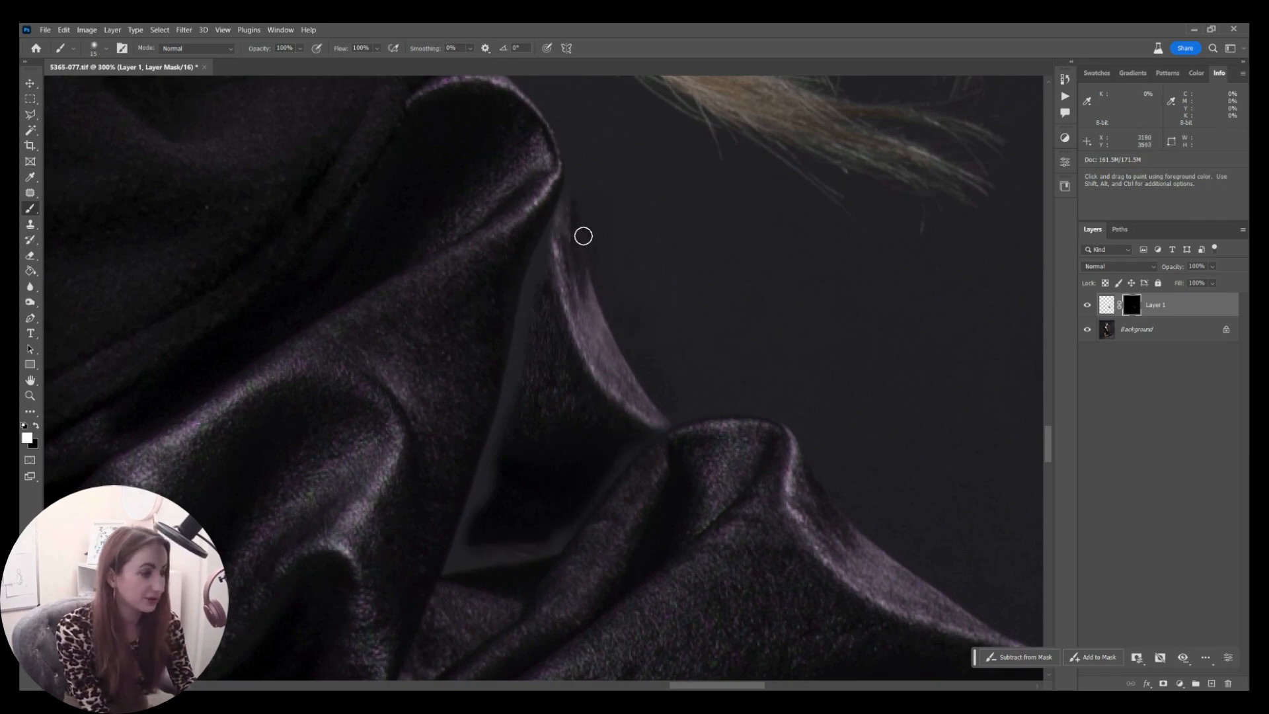
mouse_move(536, 263)
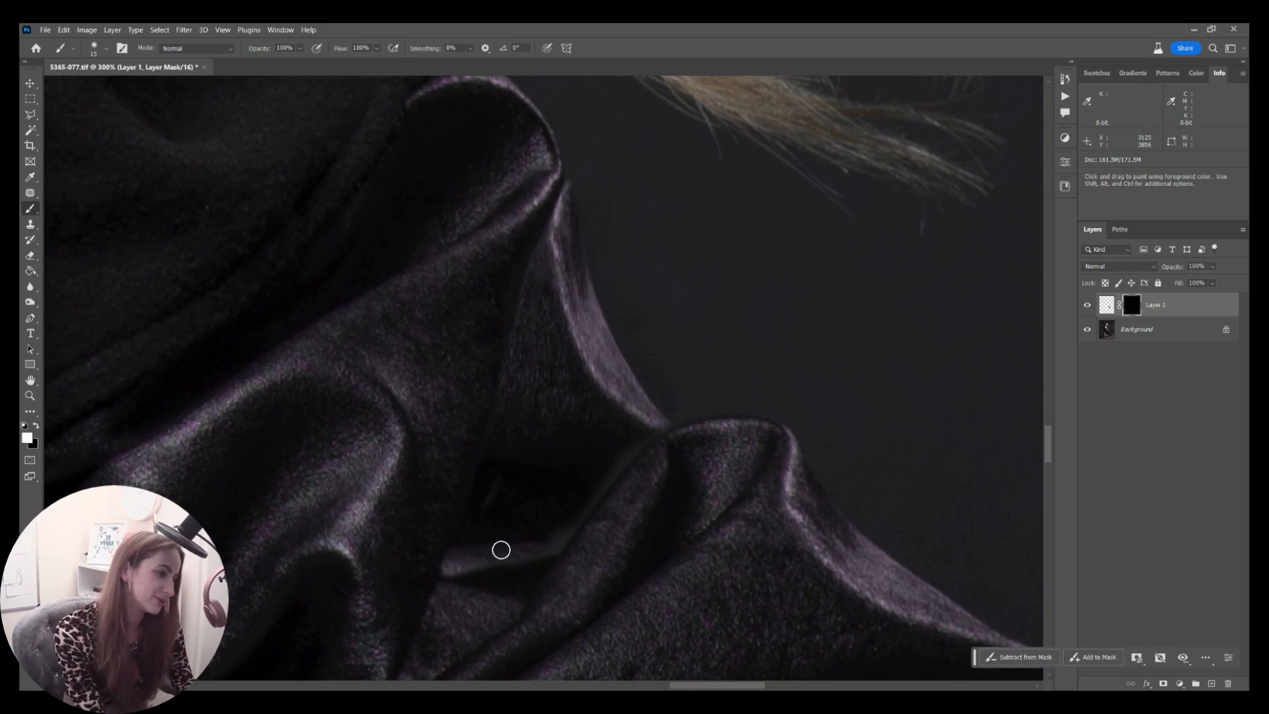
Paint white on Layer 1's mask over the dark gap between the jacket folds
left_click_drag(500, 550, 650, 429)
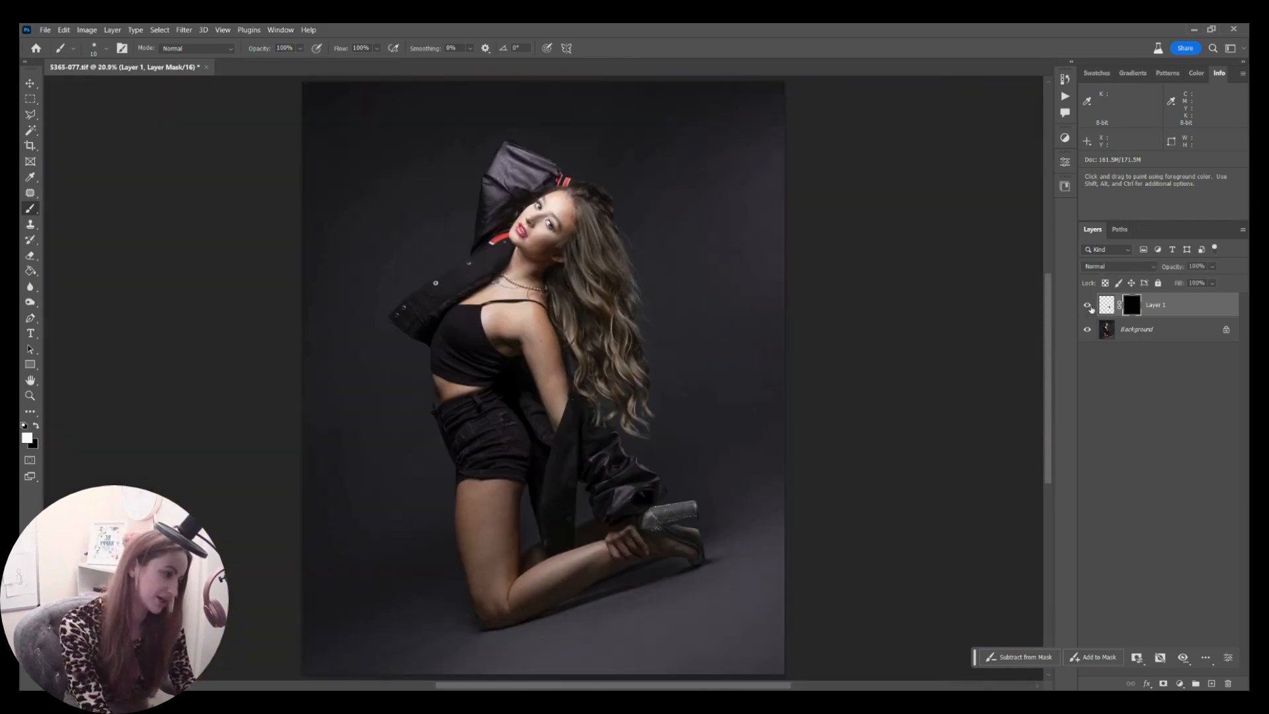
mouse_move(1088, 305)
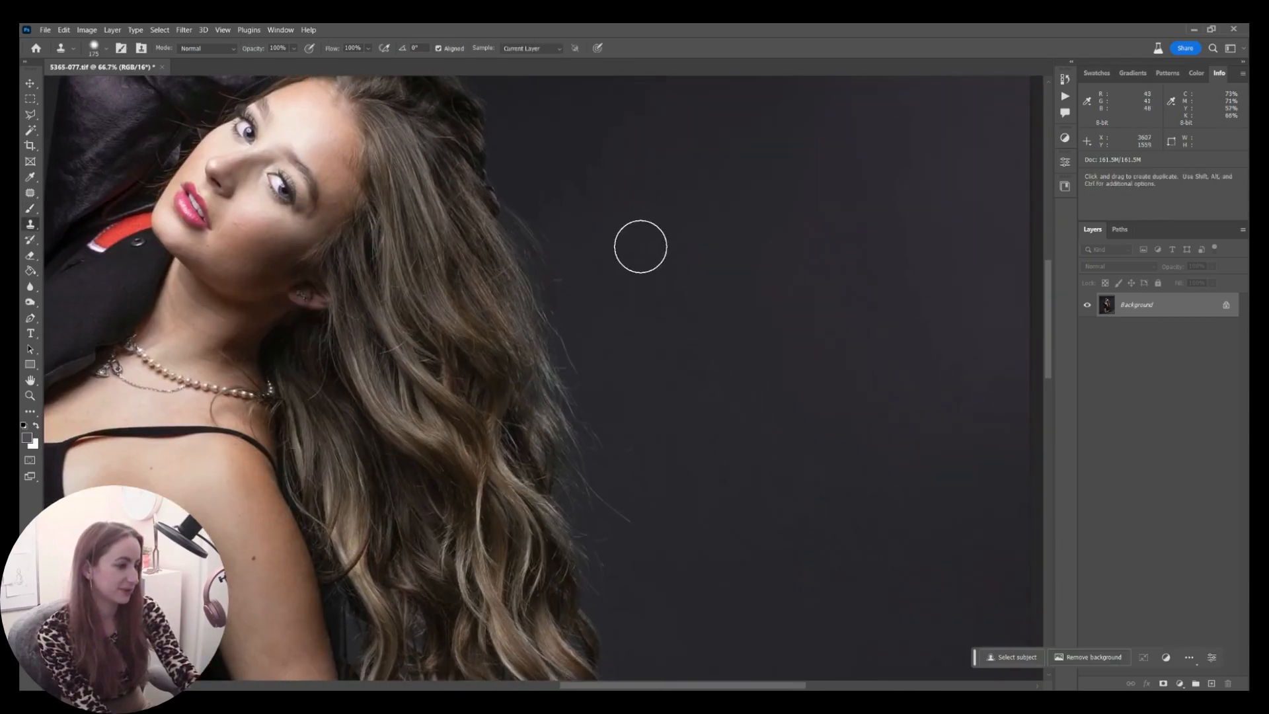
mouse_move(531, 210)
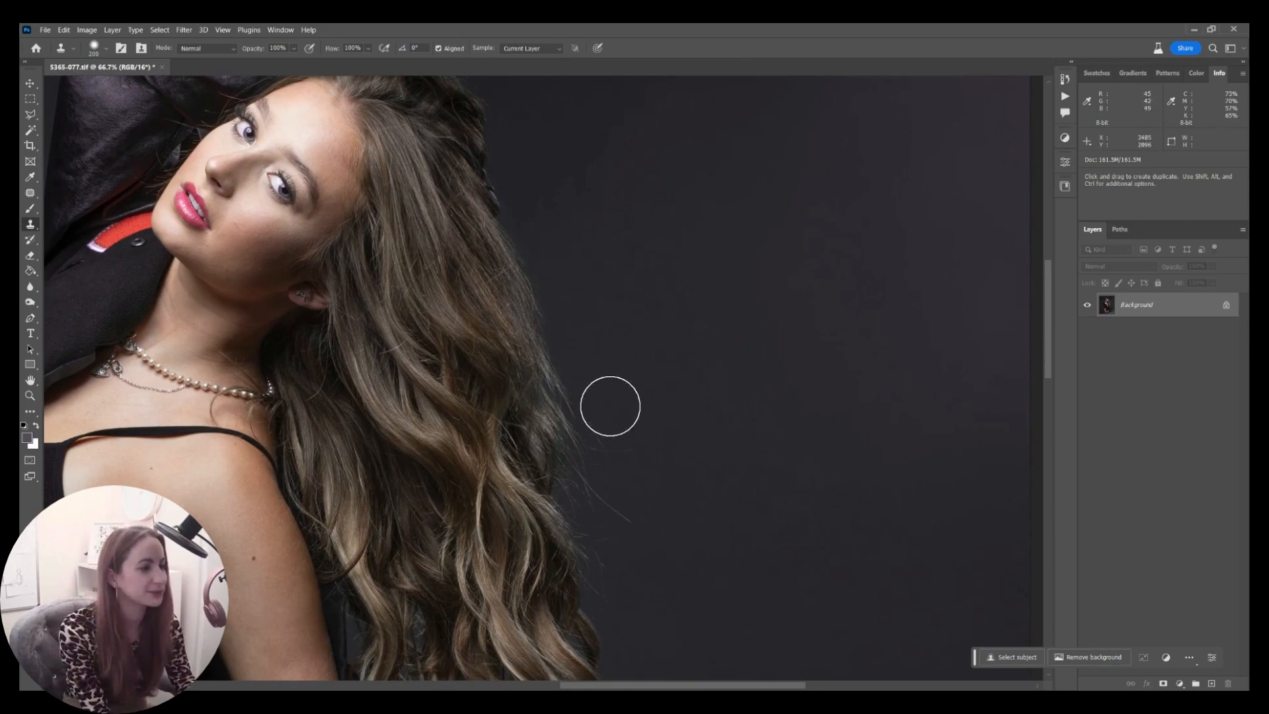
mouse_move(599, 486)
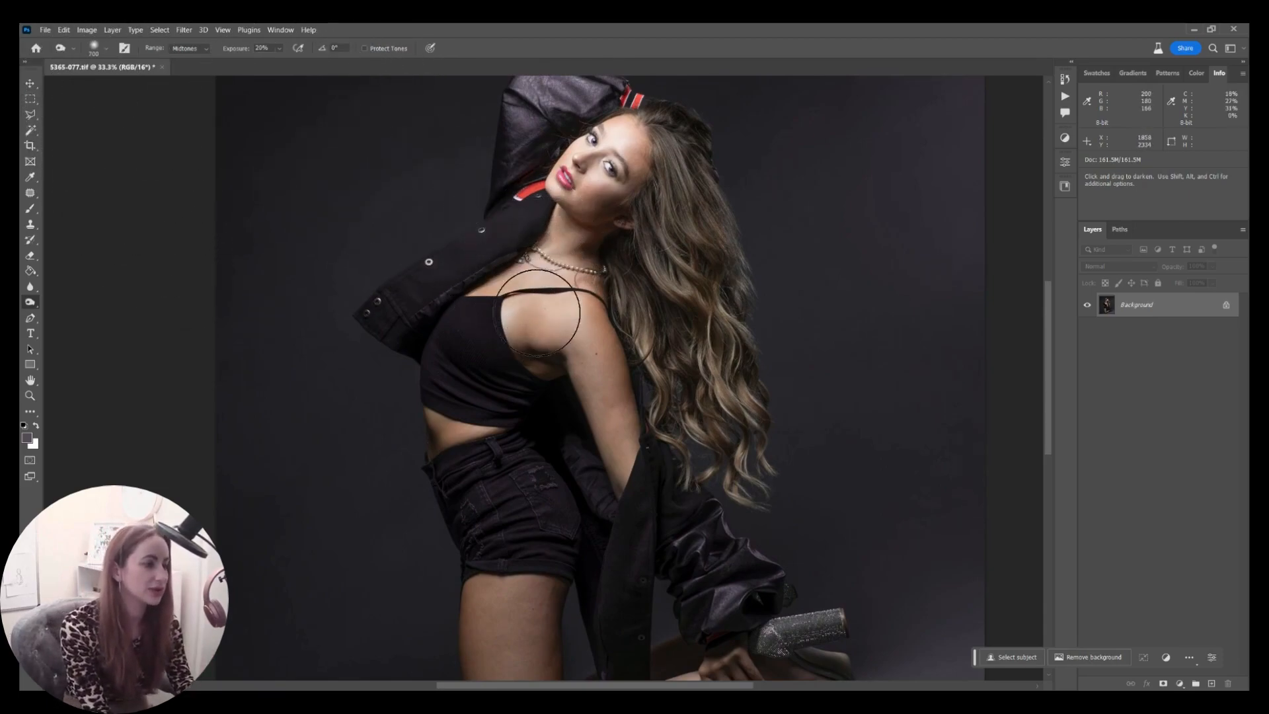
Burn the midtone shadow under the model's arm at 20% exposure
left_click_drag(538, 311, 534, 368)
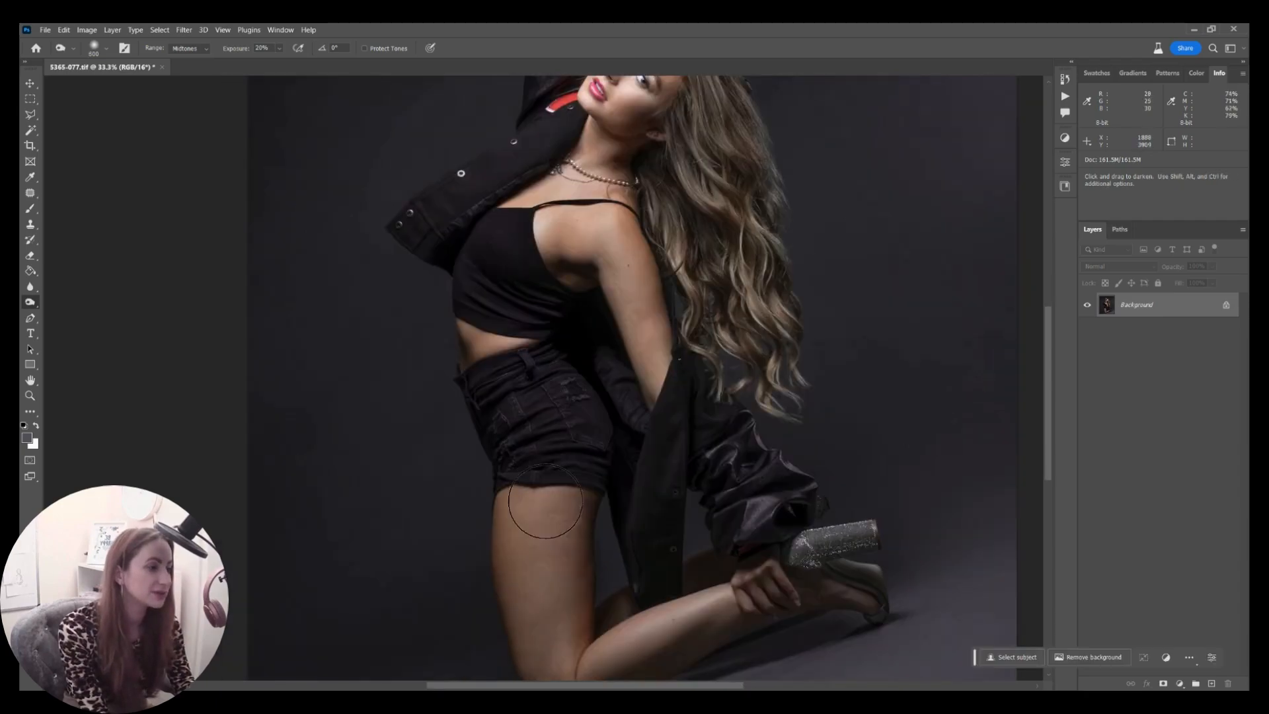
mouse_move(549, 421)
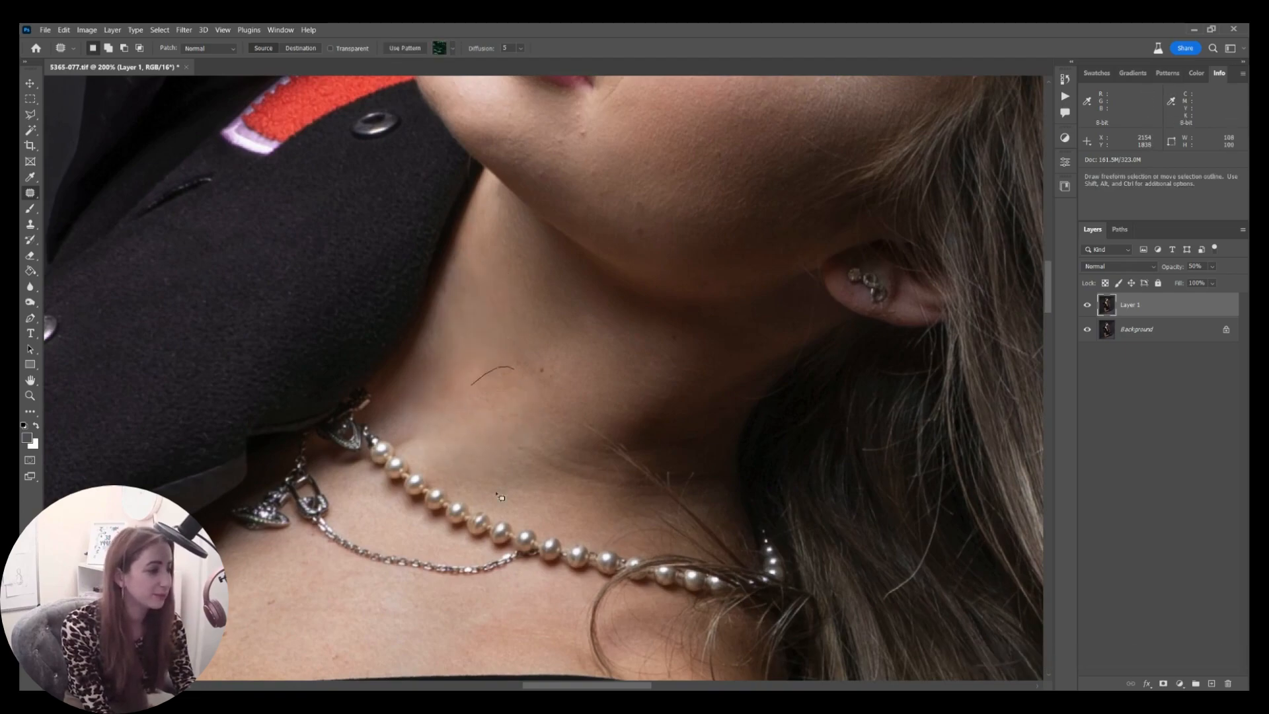
Patch a blemish on the model's neck on Layer 1
left_click_drag(615, 296, 740, 365)
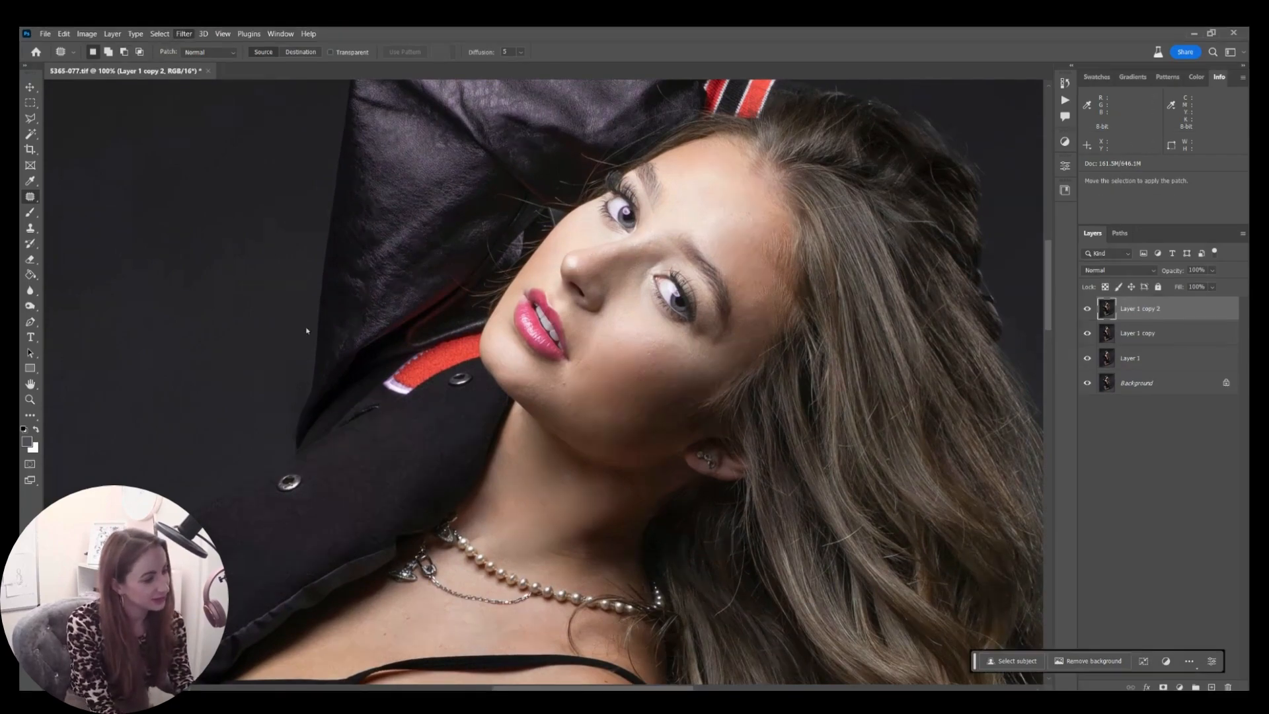
Apply a High Pass filter of 0.9 to the top copy layer
left_click(183, 33)
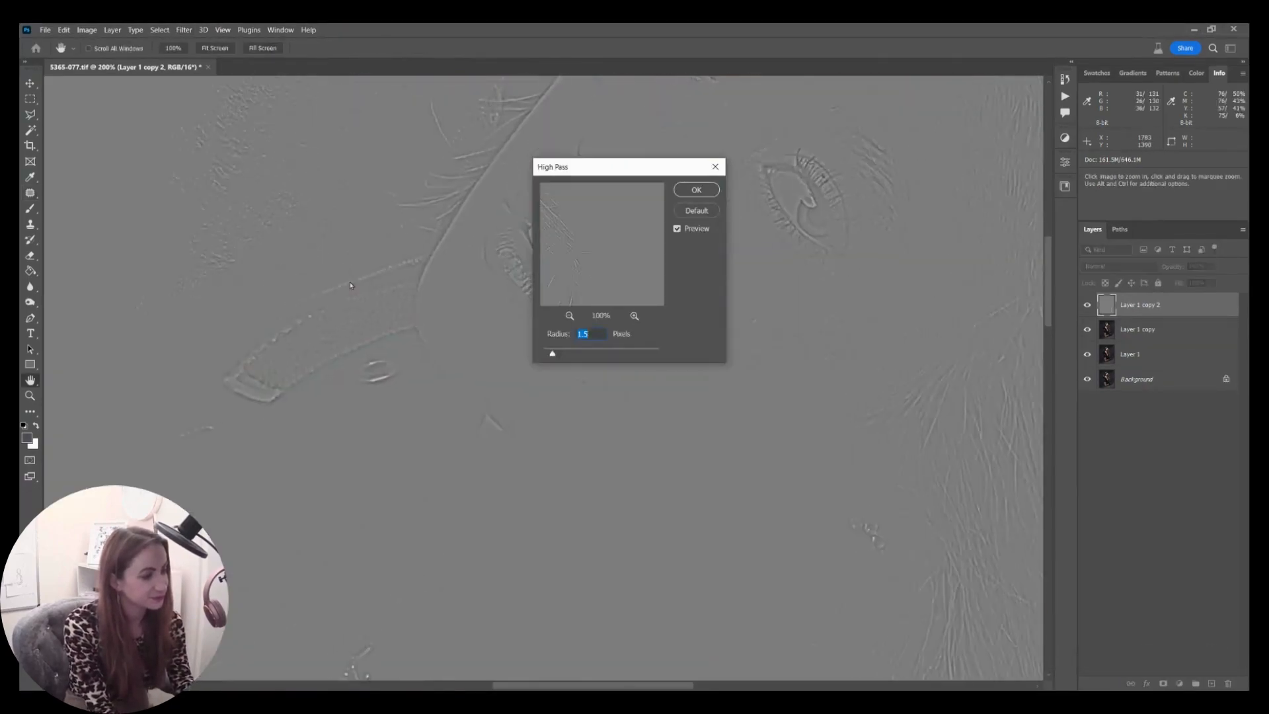
type("0.9")
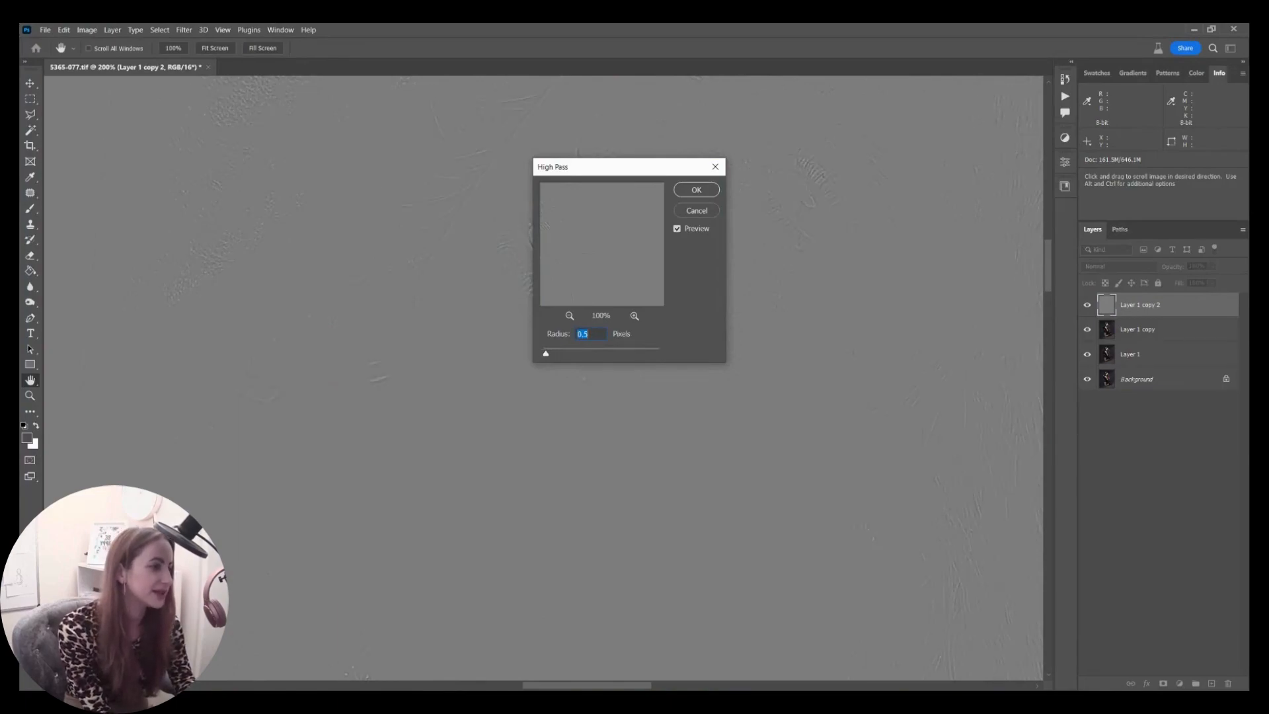
left_click(696, 188)
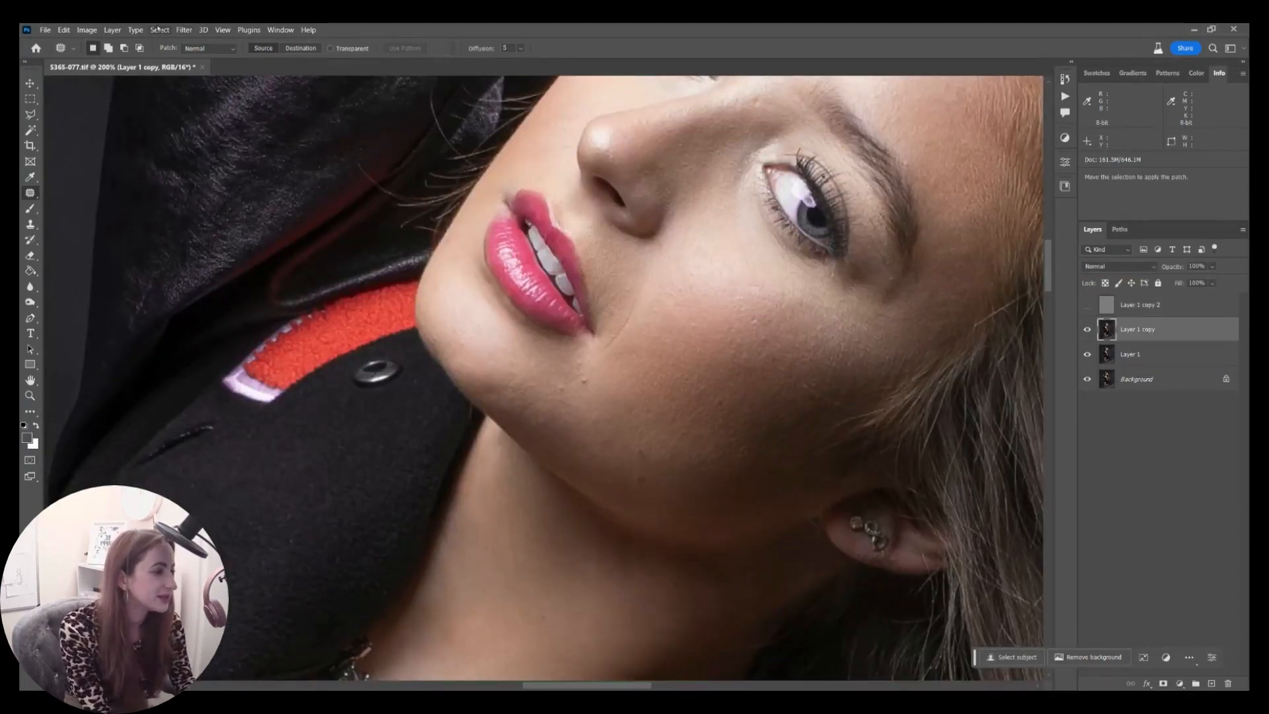
Apply Surface Blur with radius 27 and threshold 79 to the lower copy
left_click(183, 30)
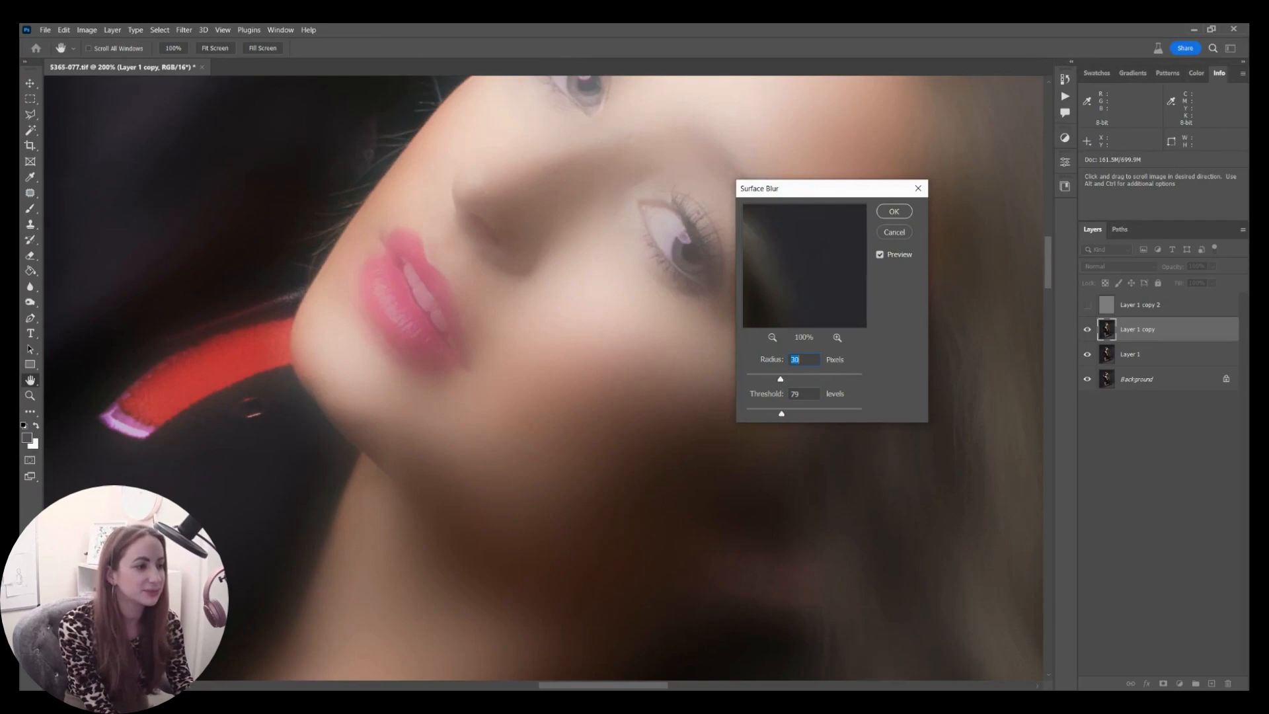
type("27")
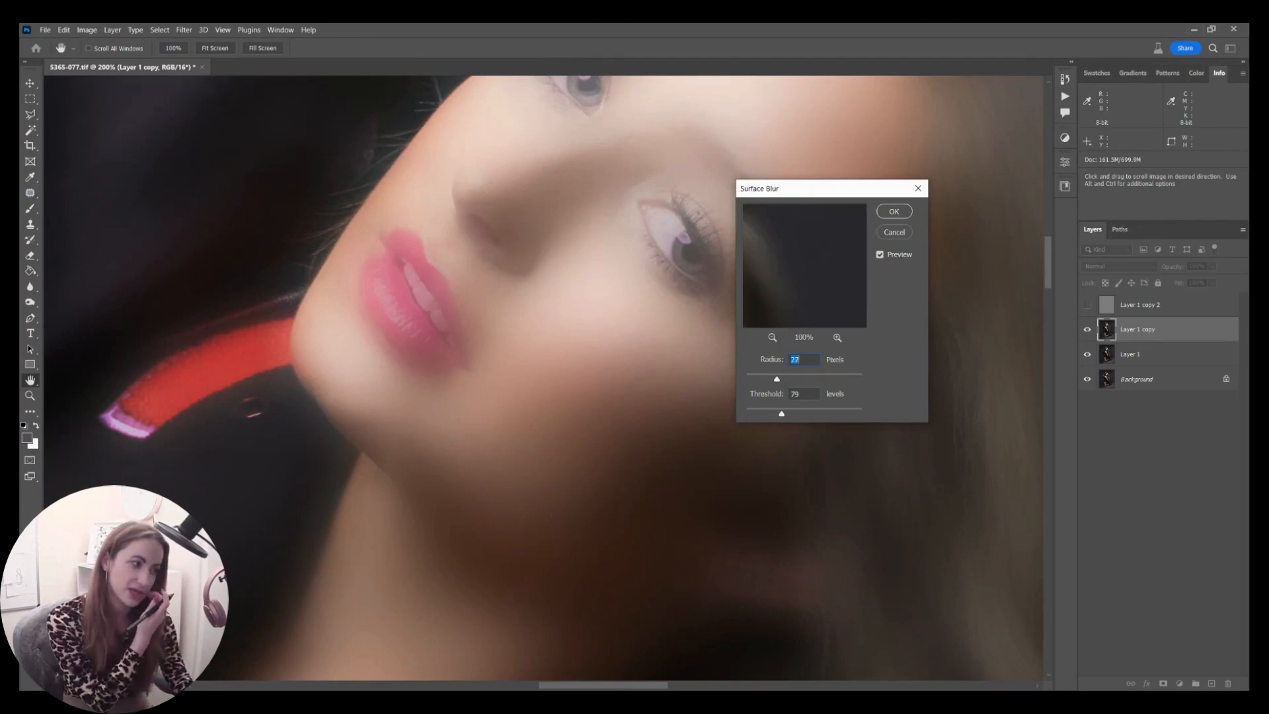
left_click(893, 212)
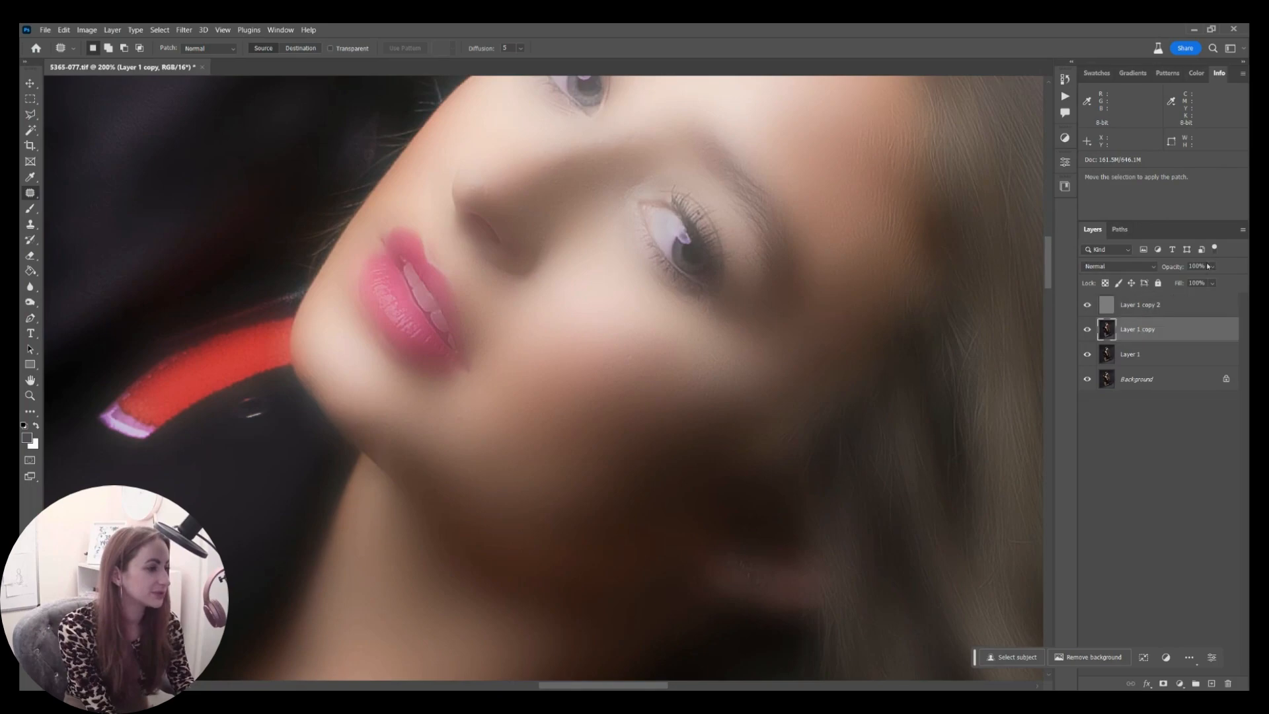
Paint the Group 1 mask over the kneeling leg's skin and add a 50% gray Soft Light layer
left_click_drag(1212, 282, 1204, 282)
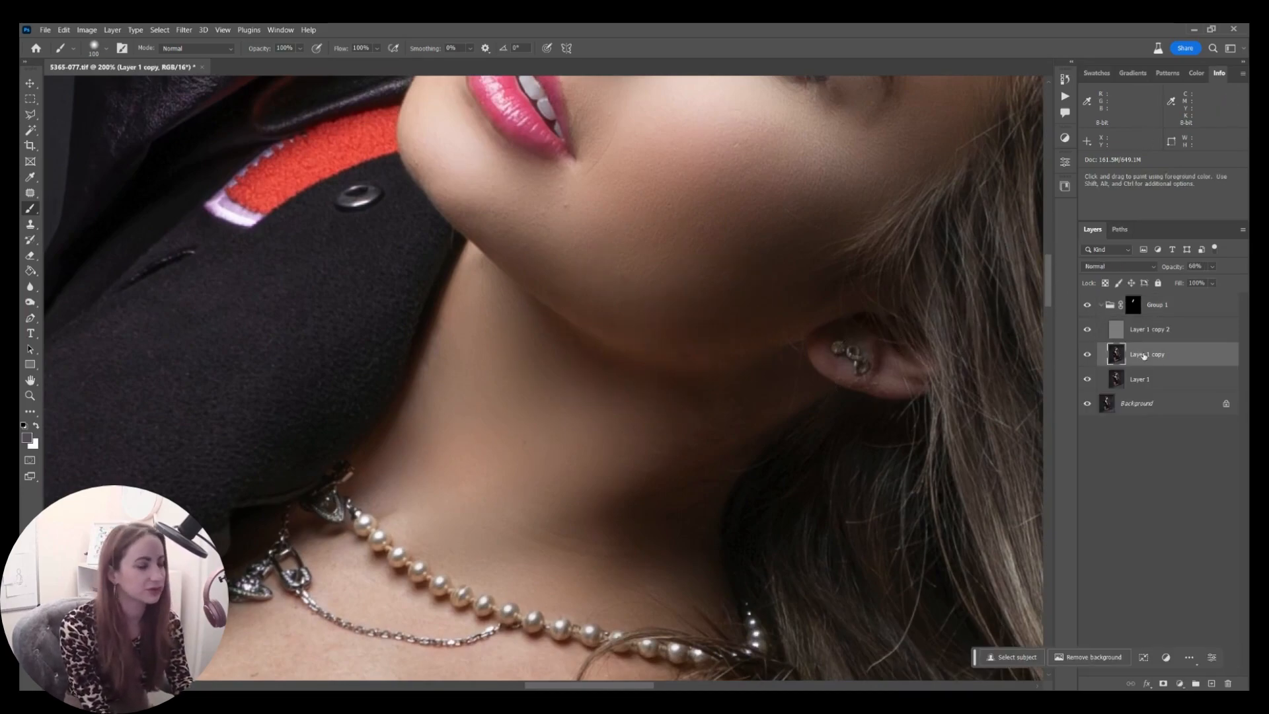
left_click_drag(1214, 281, 1211, 280)
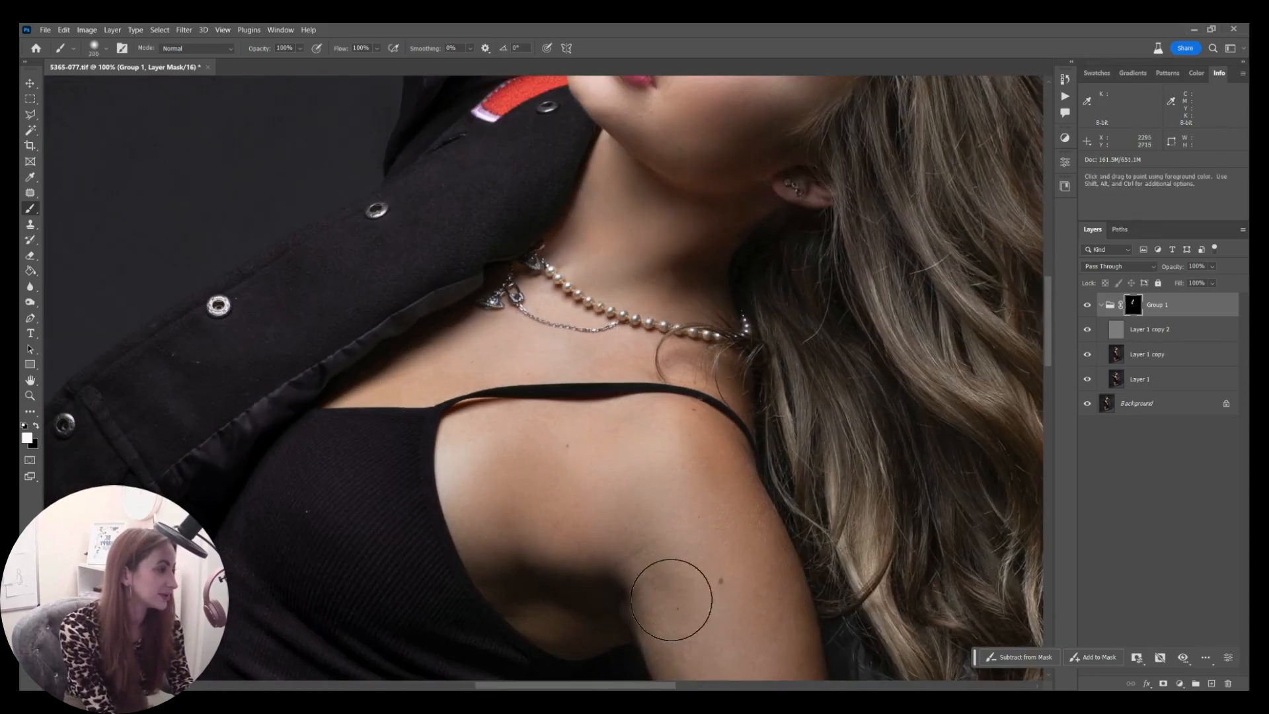
scroll("down", 3)
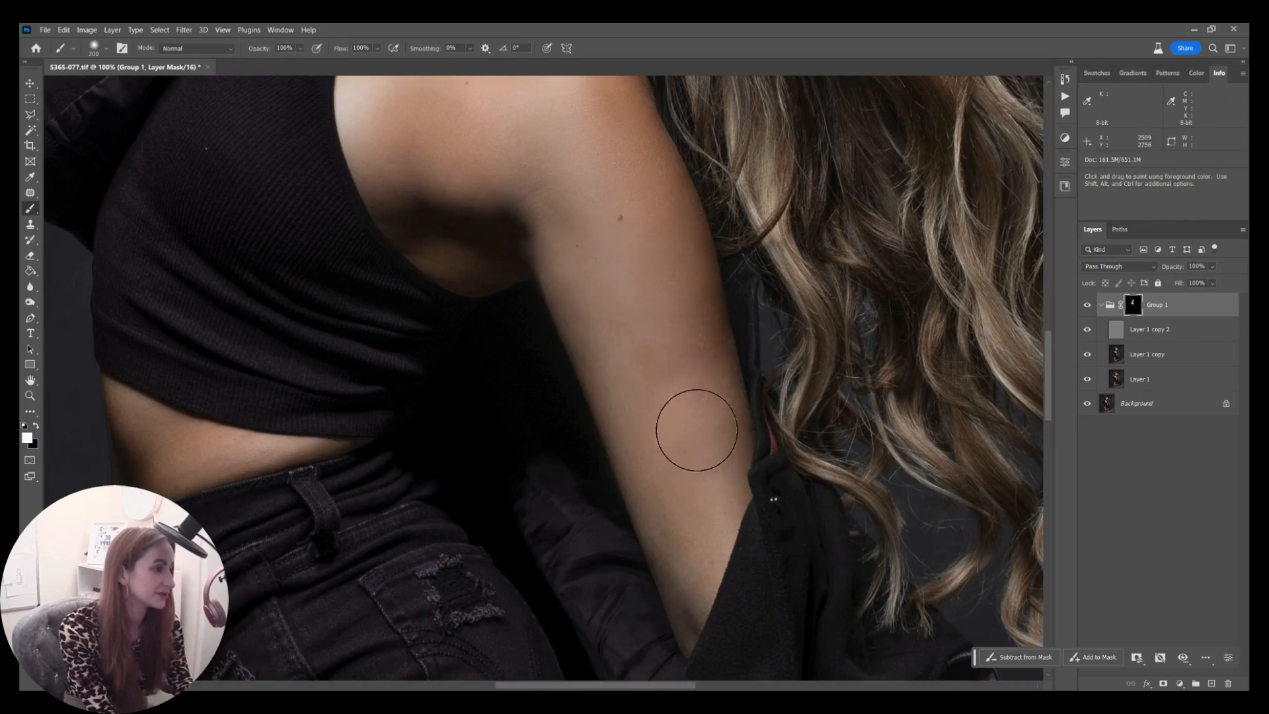
mouse_move(164, 469)
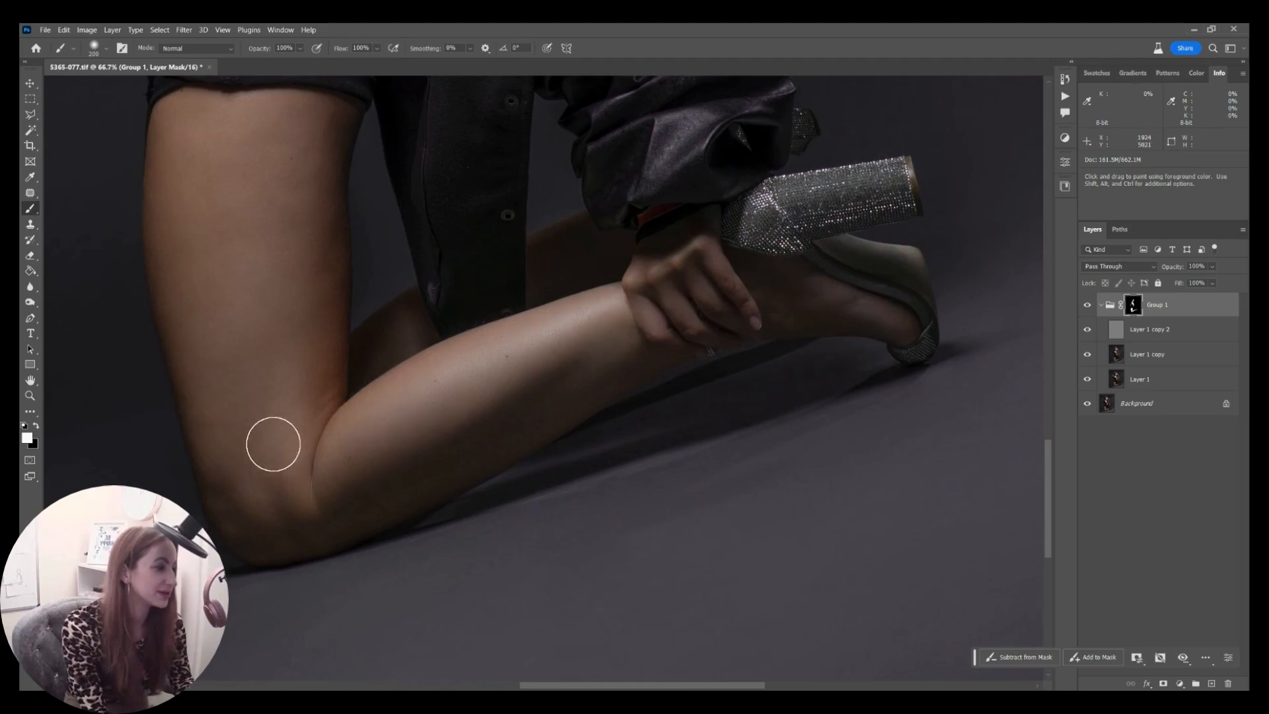
left_click_drag(275, 443, 443, 560)
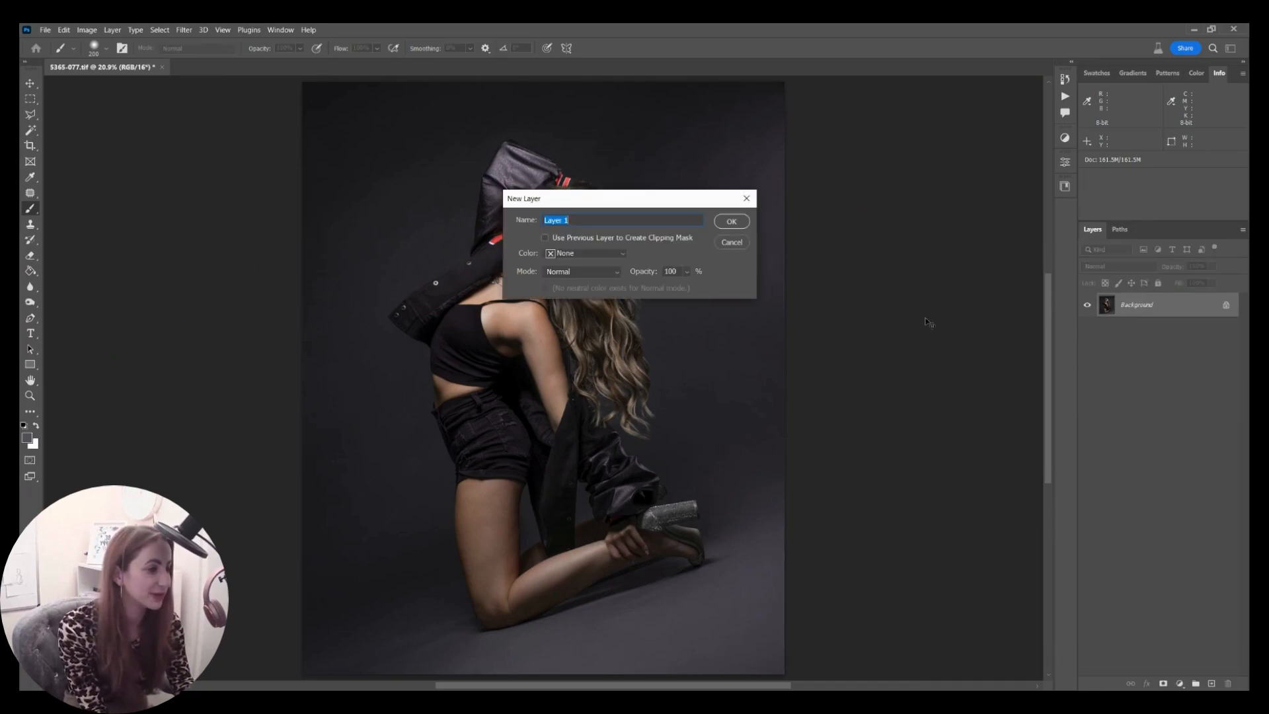
left_click(582, 271)
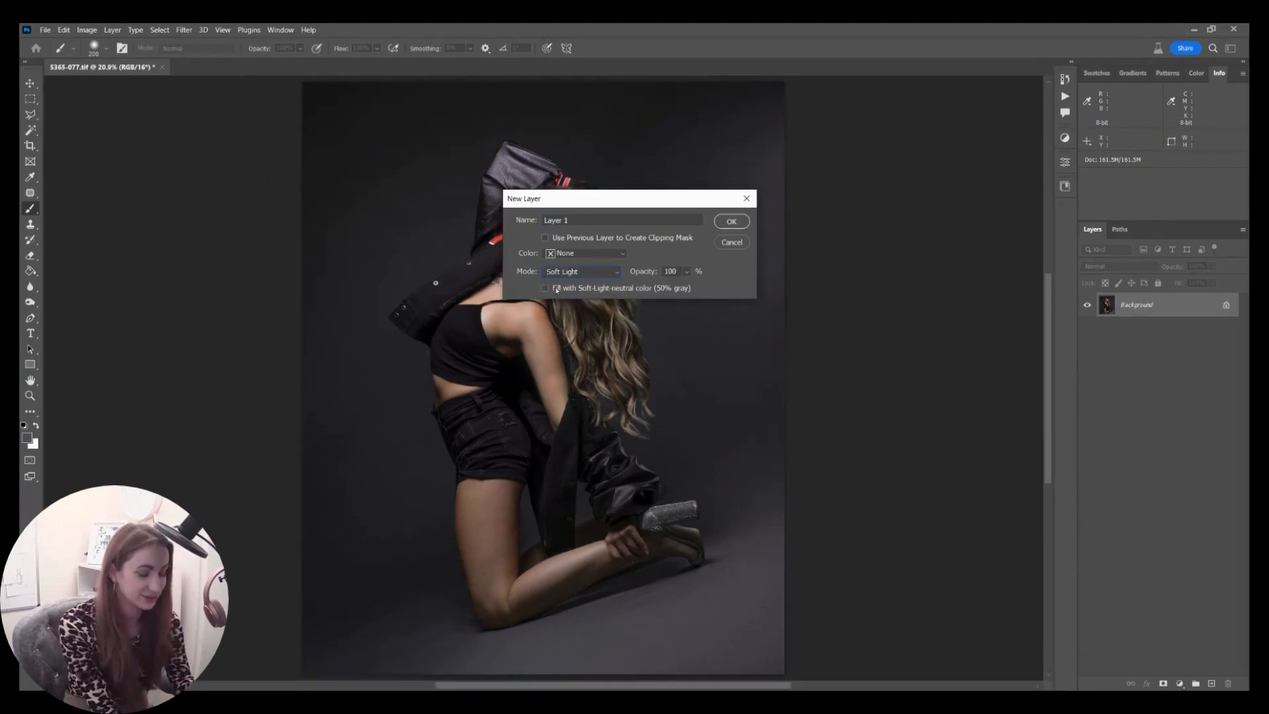
left_click(729, 221)
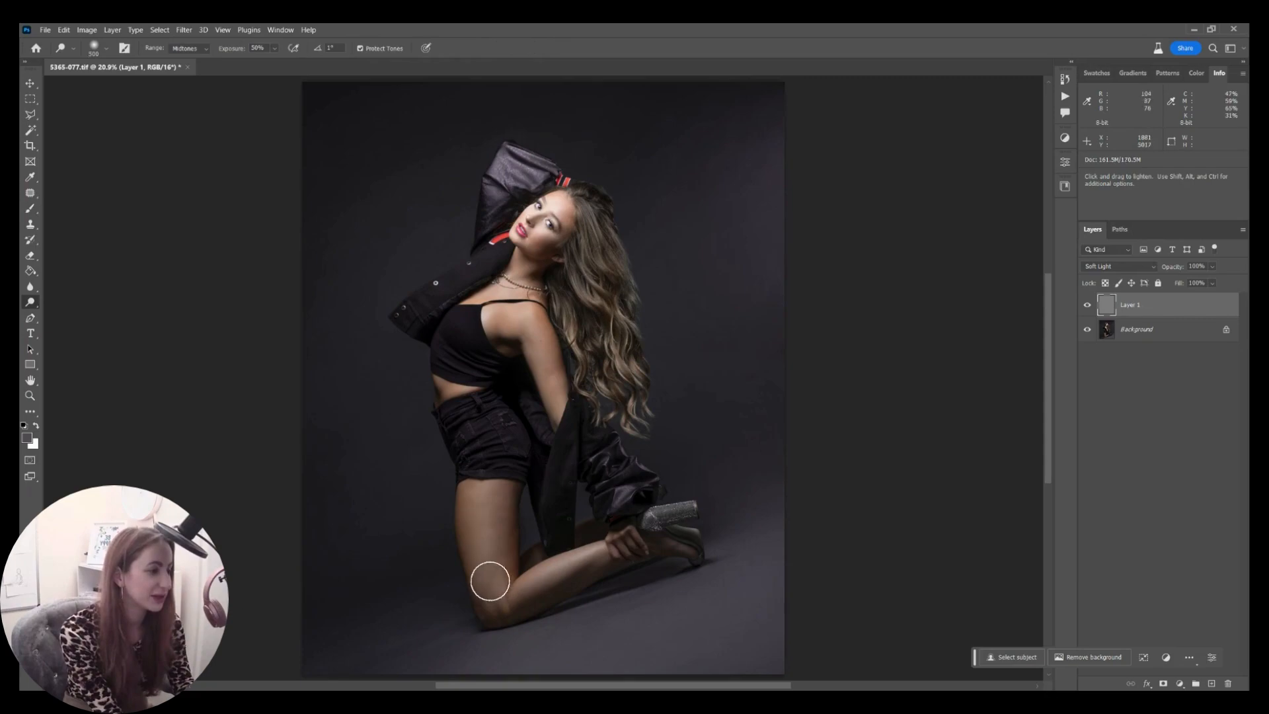
Dodge the knee and neck highlights; burn shadows on the shoulder, under the ear, and hair
left_click_drag(490, 580, 454, 385)
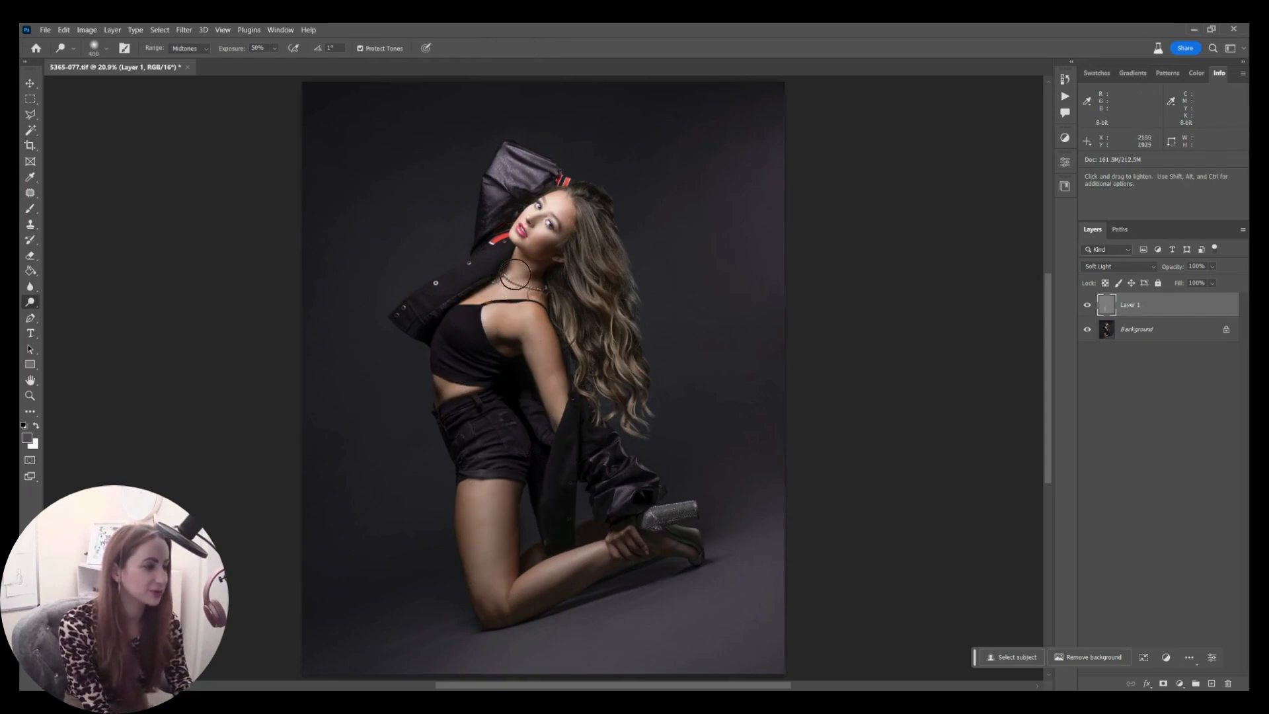
left_click_drag(512, 277, 549, 362)
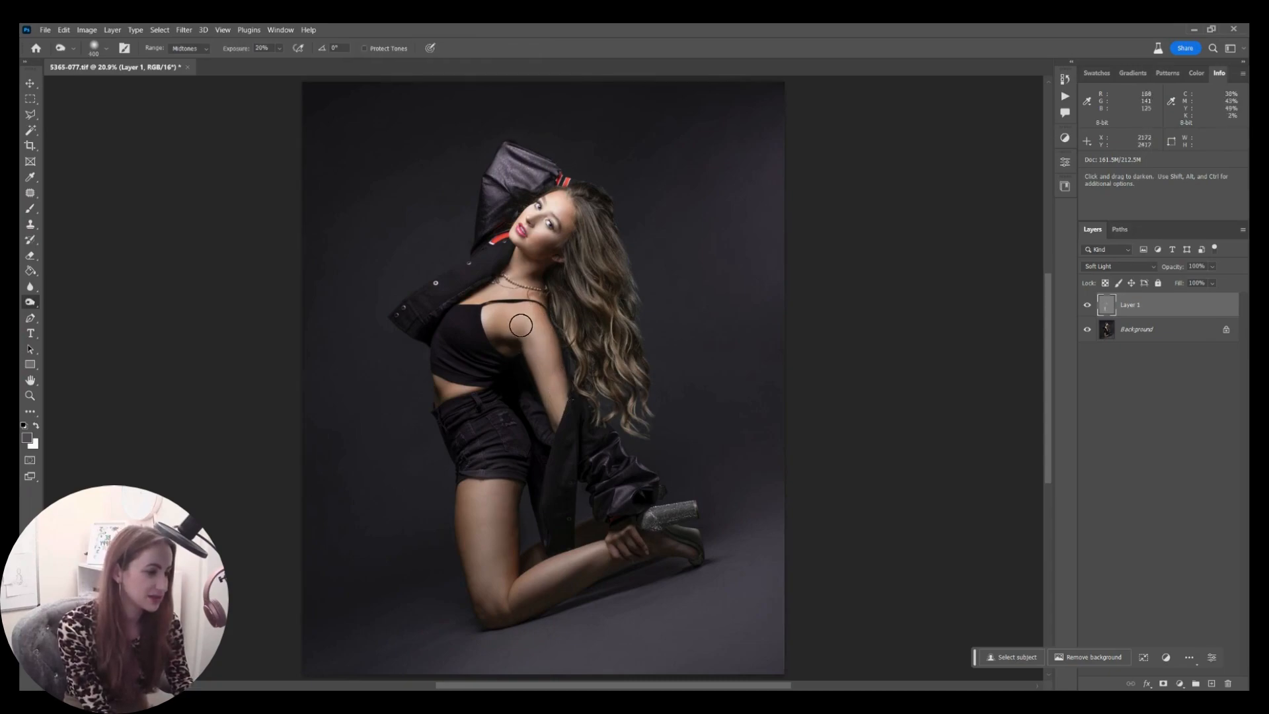
left_click_drag(520, 326, 540, 307)
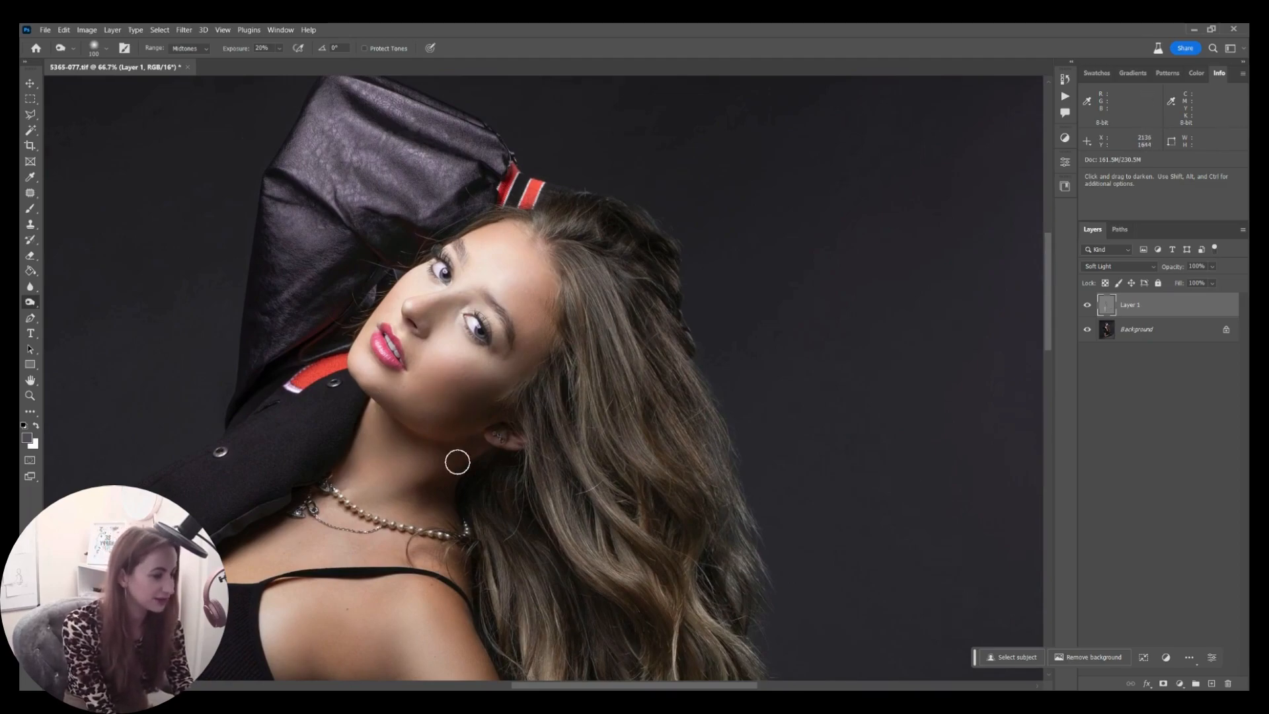
left_click_drag(457, 462, 435, 454)
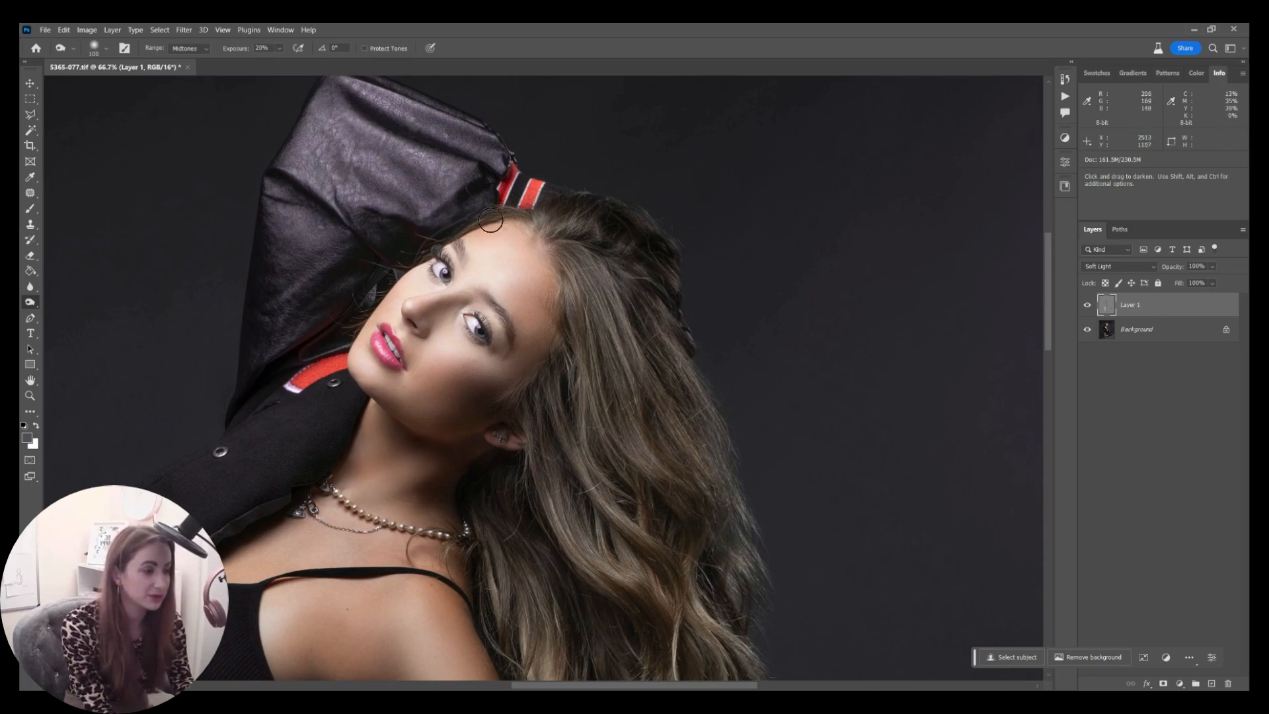
left_click_drag(486, 219, 364, 328)
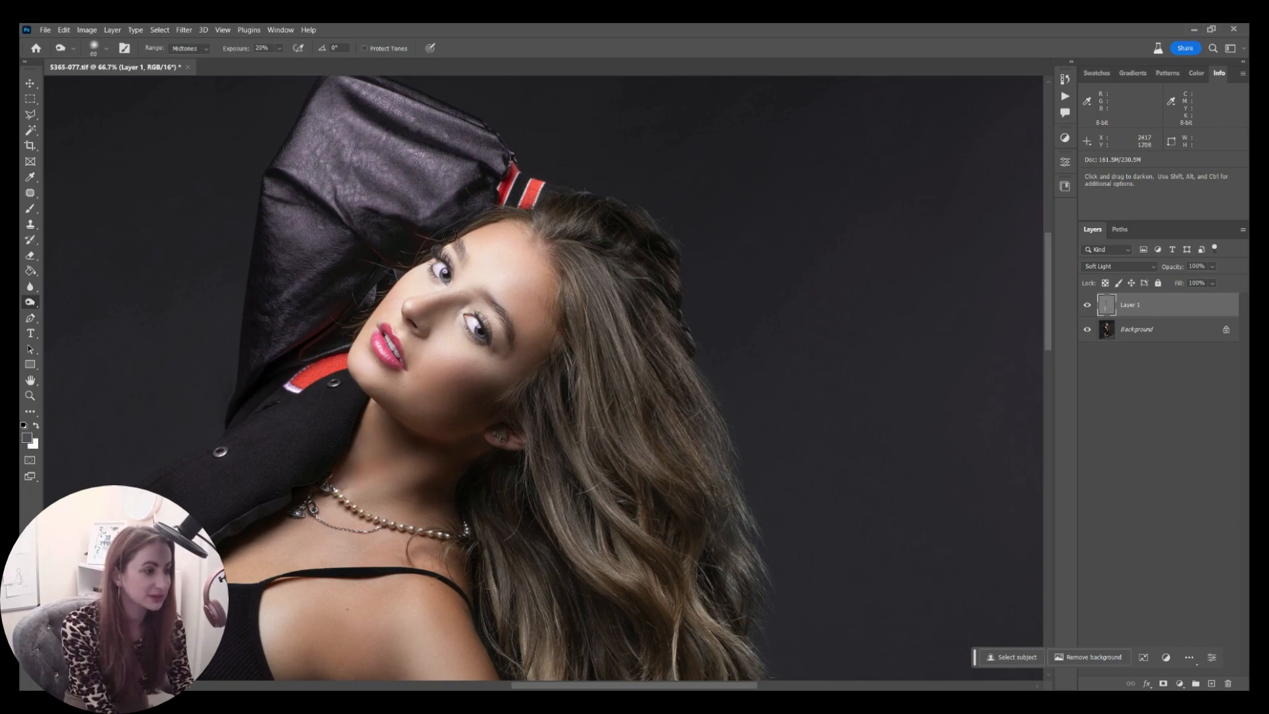
mouse_move(452, 232)
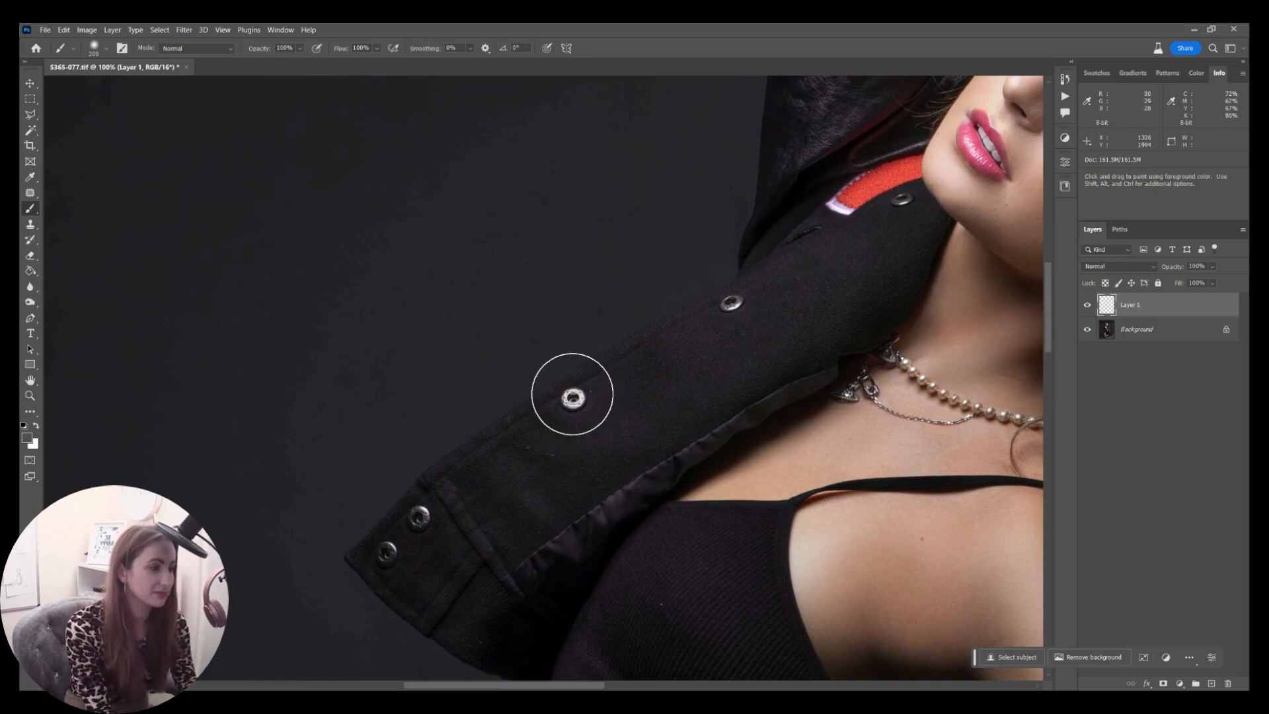
On a Darken layer at 57% opacity, paint red over the collar stripe's pale edge
left_click(575, 396)
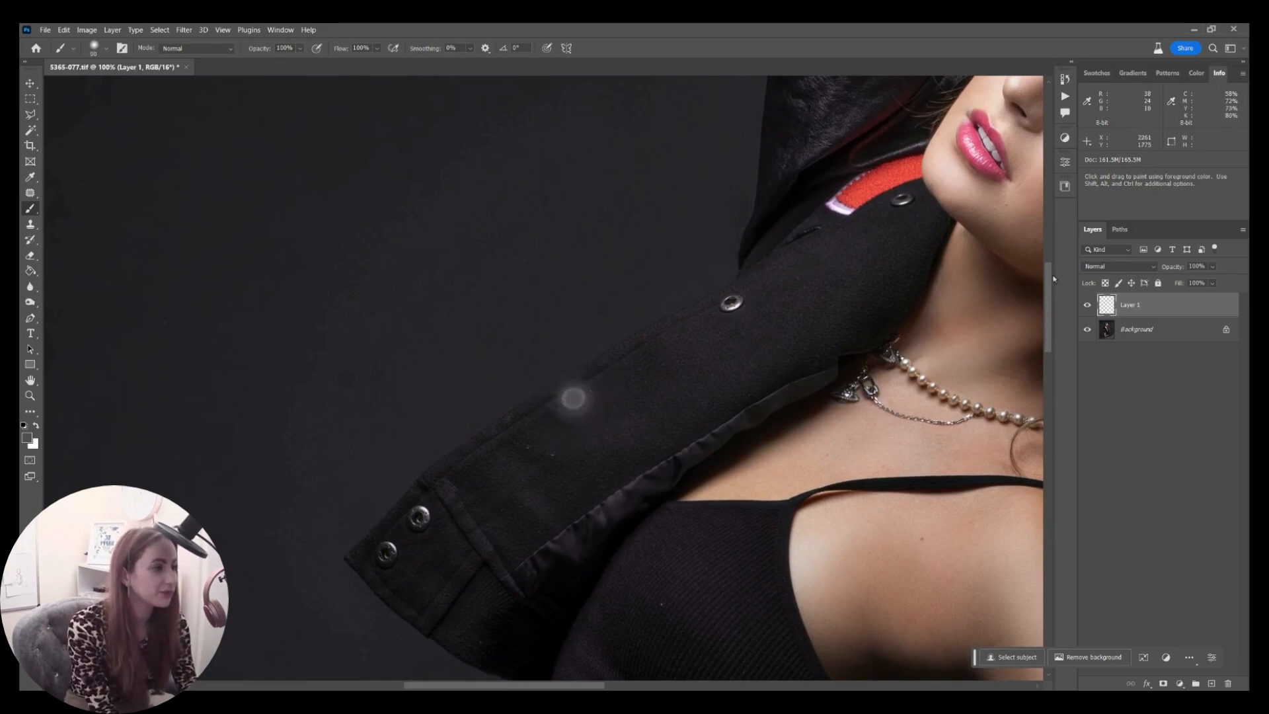
left_click(1119, 266)
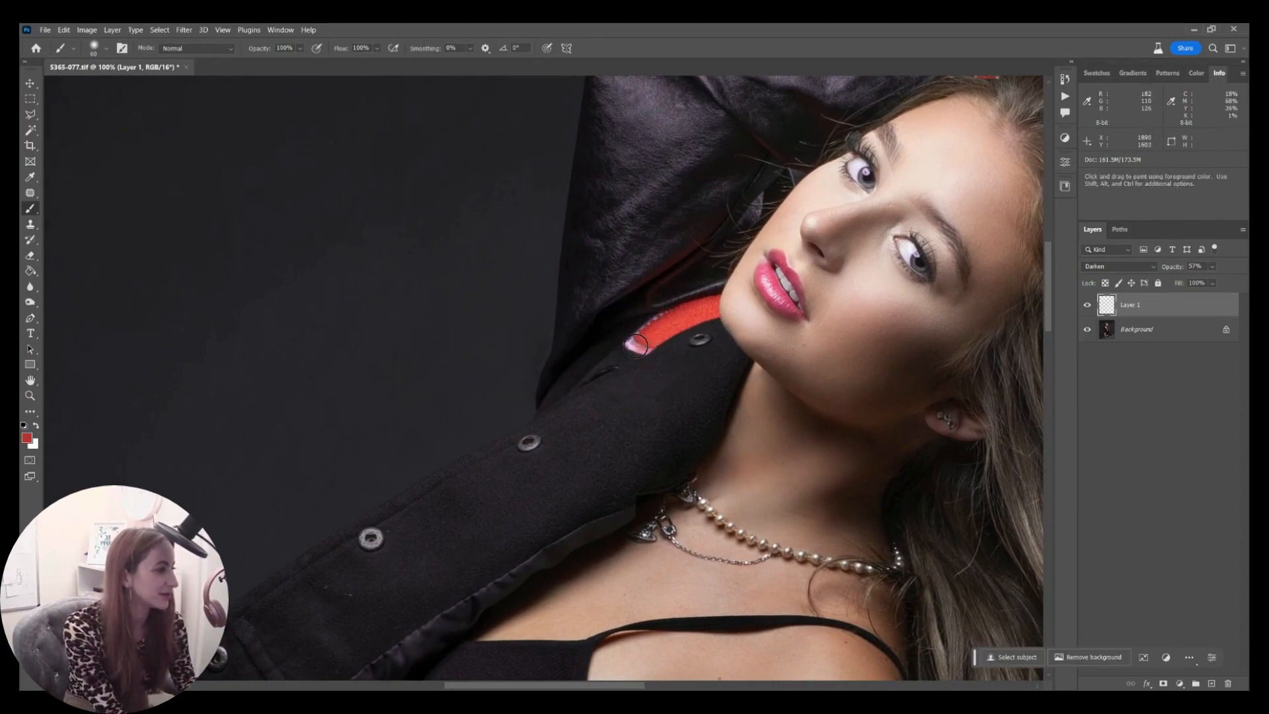
left_click_drag(635, 347, 674, 313)
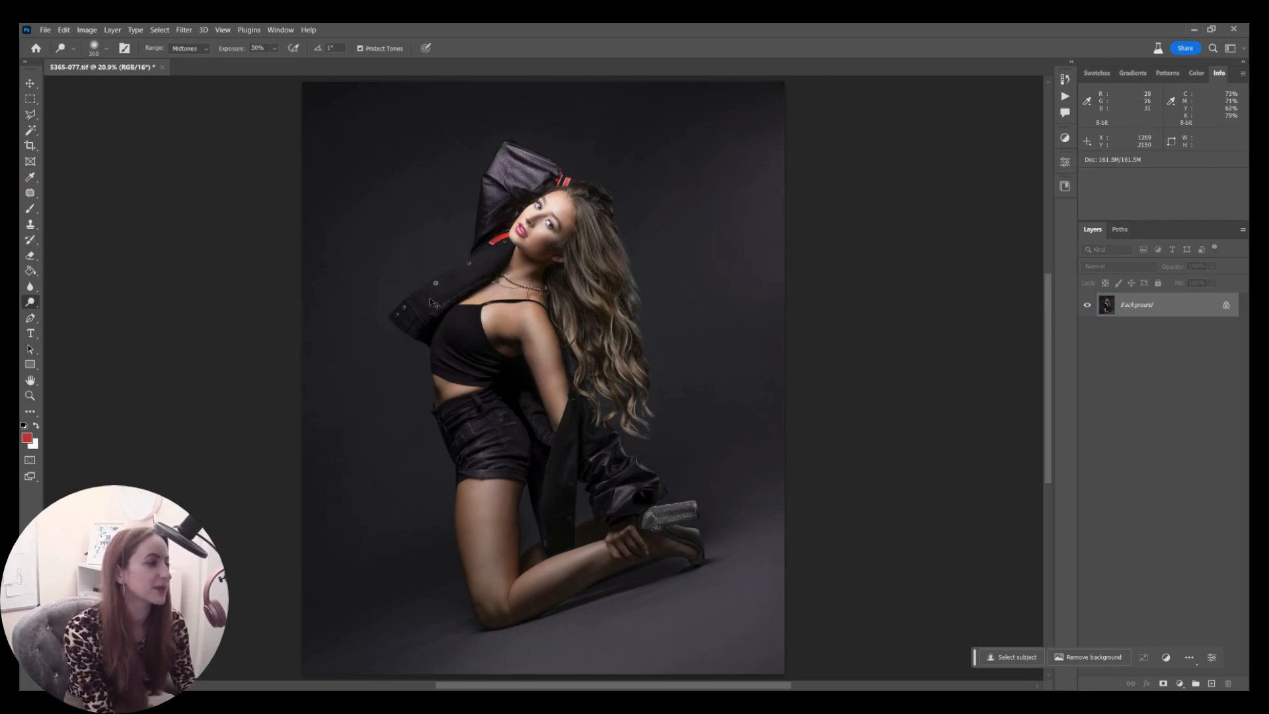
mouse_move(552, 497)
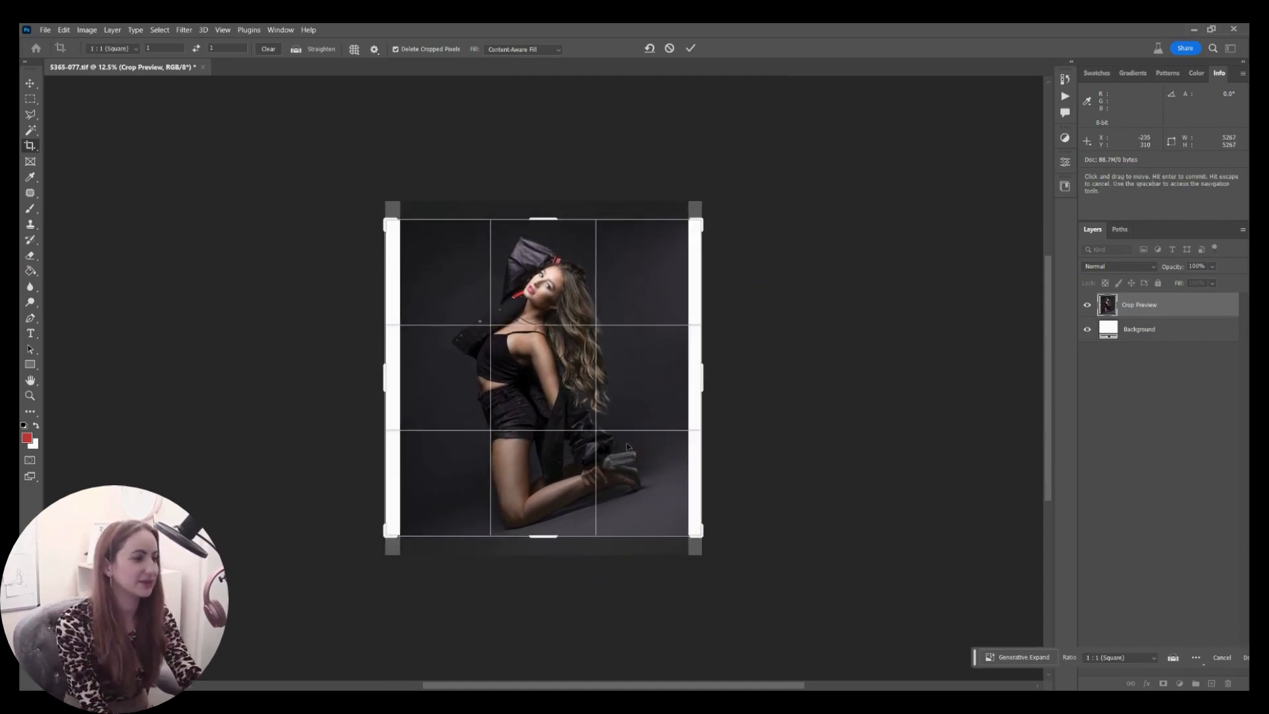
Position the square 1:1 crop box around the kneeling figure
left_click_drag(542, 372, 536, 386)
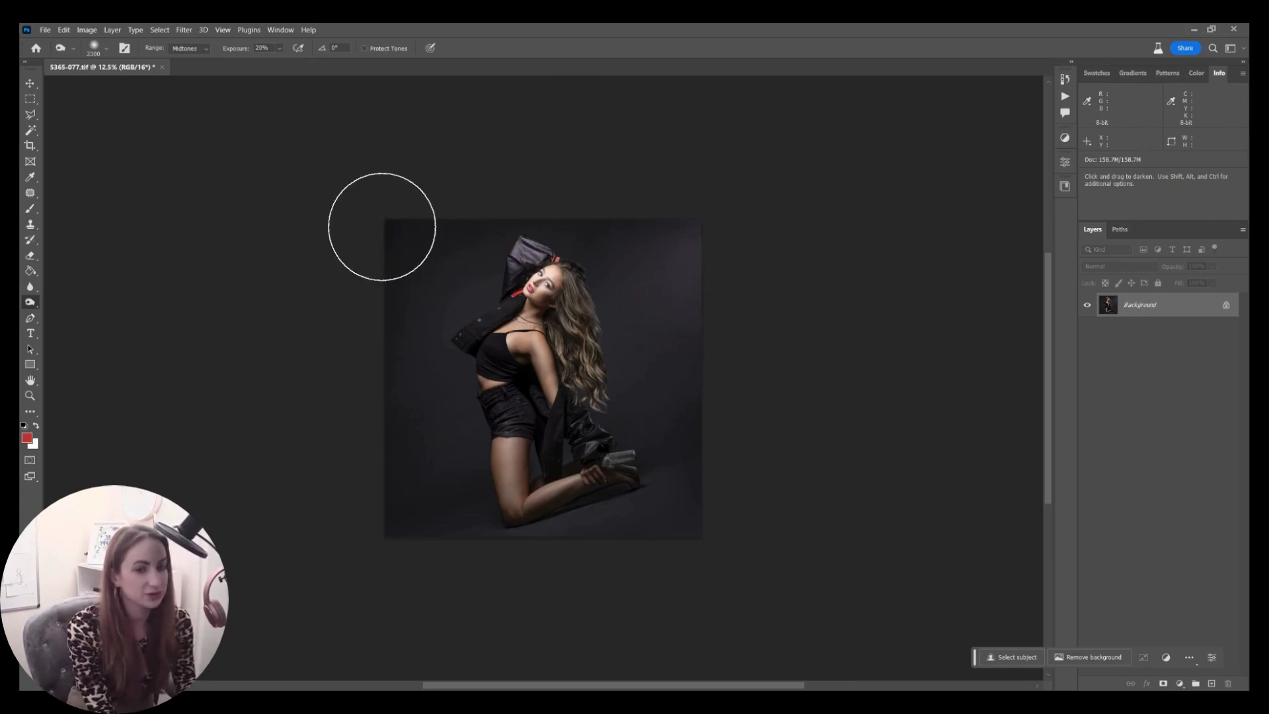
mouse_move(313, 187)
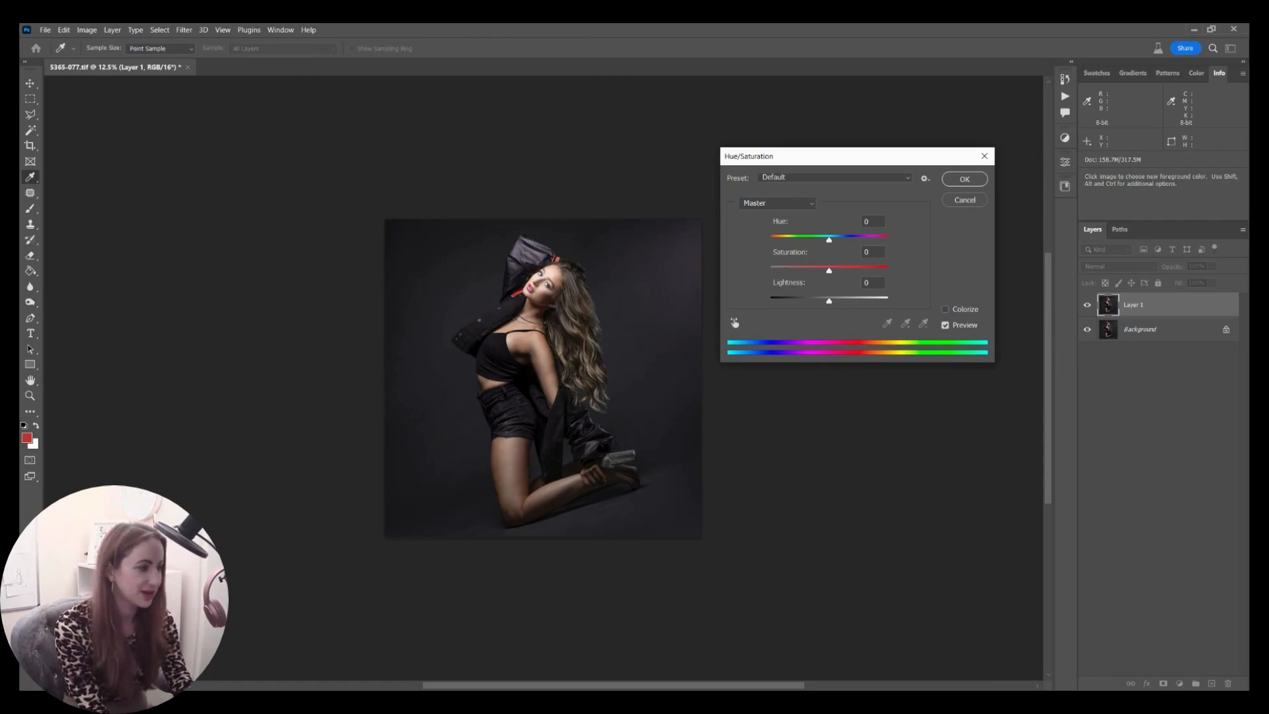
Raise Layer 1's lightness, then cut its saturation to about -51 for a muted purple
left_click_drag(829, 302, 879, 302)
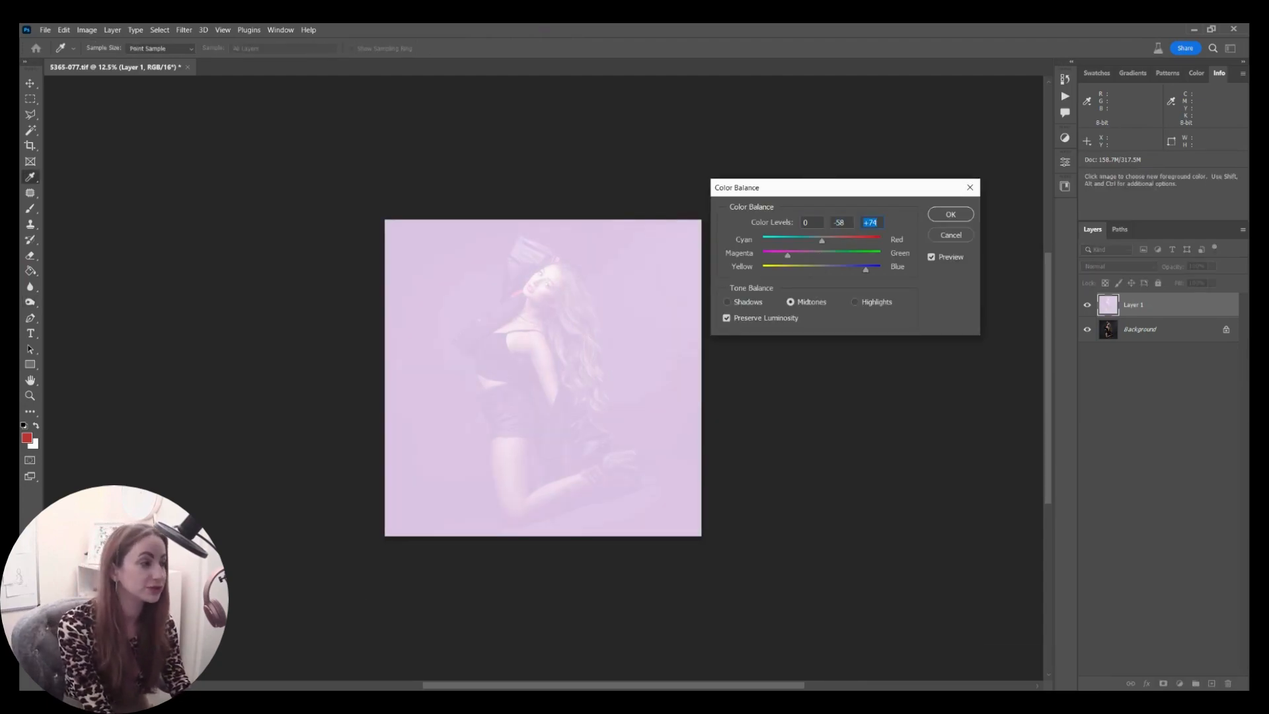
left_click(950, 213)
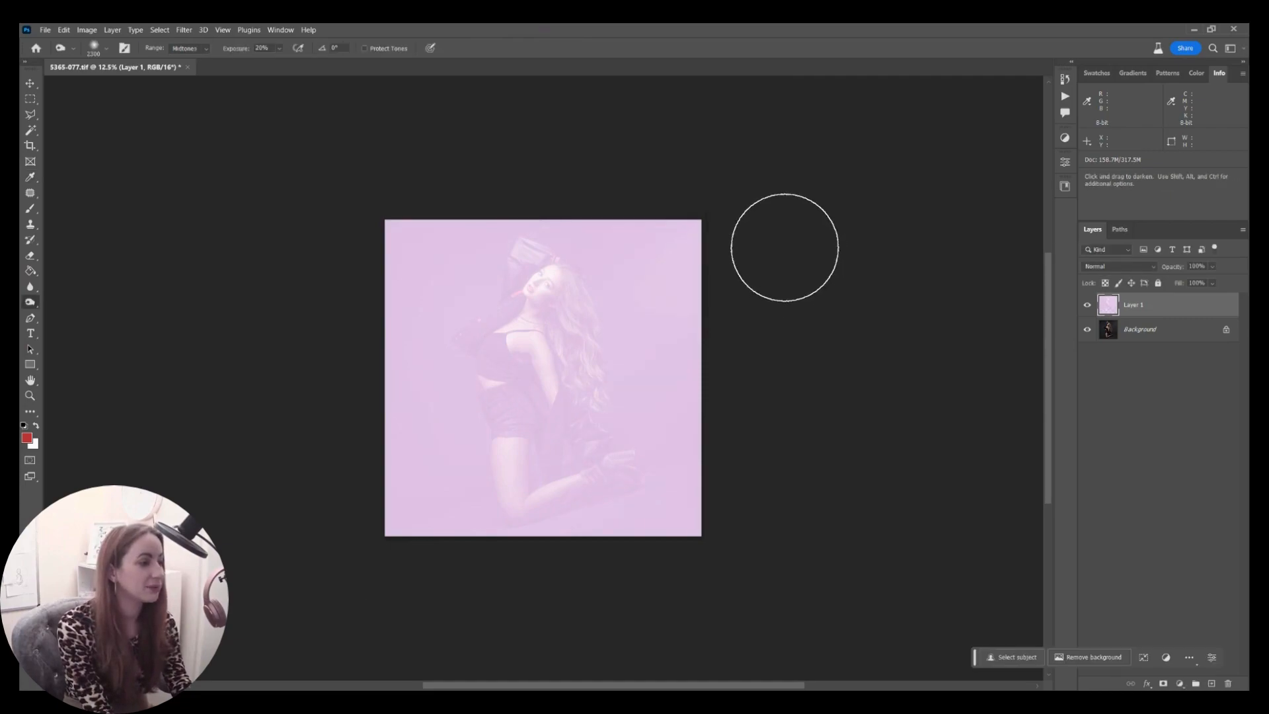
mouse_move(825, 247)
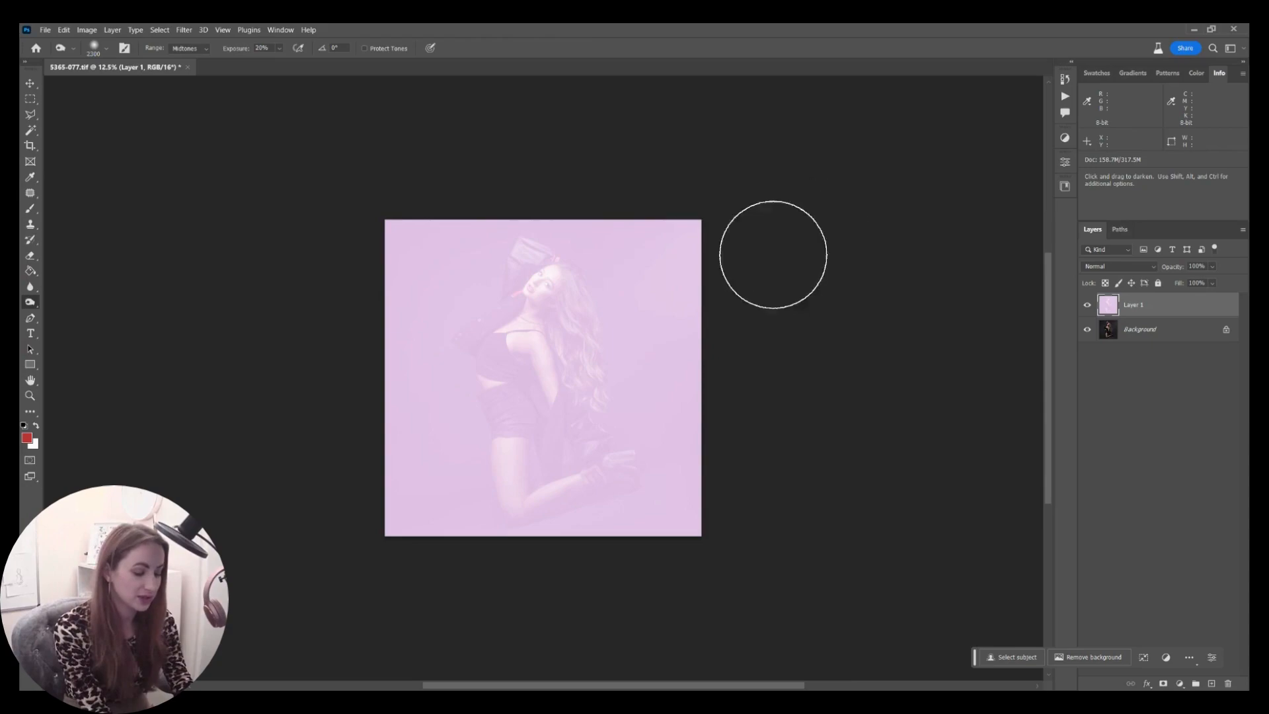
mouse_move(719, 295)
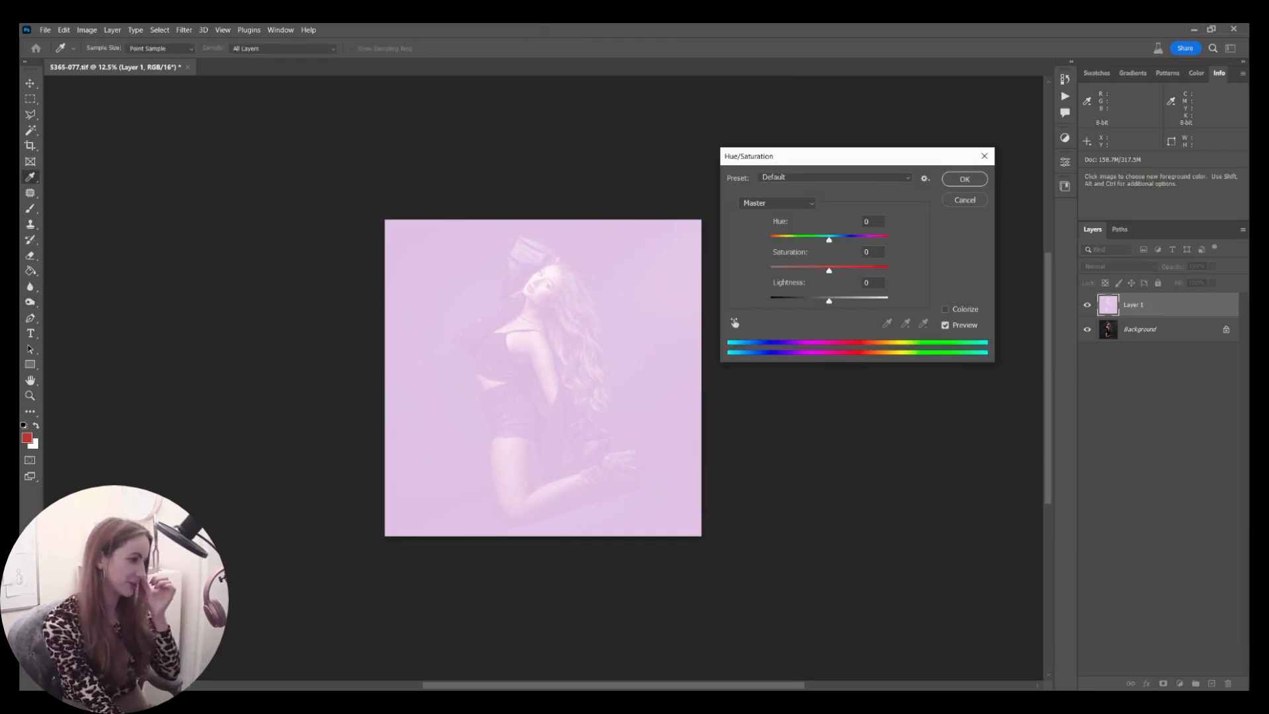
left_click_drag(829, 271, 799, 270)
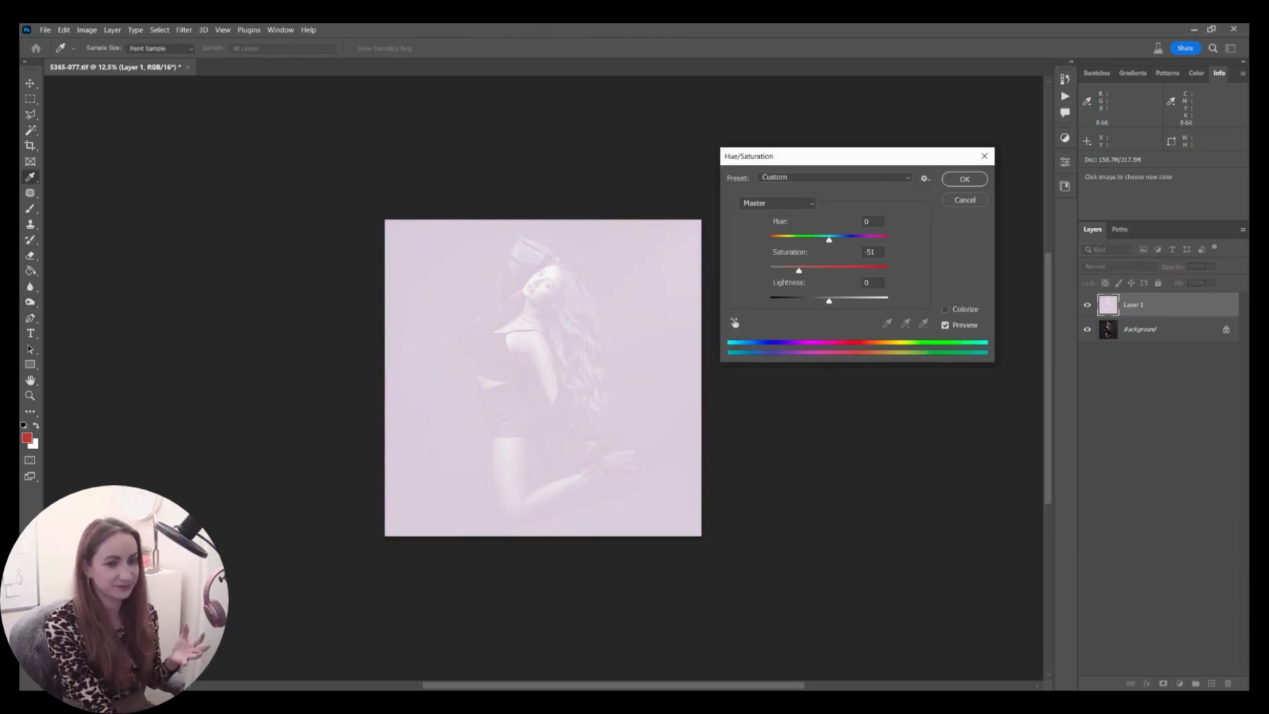
left_click(965, 178)
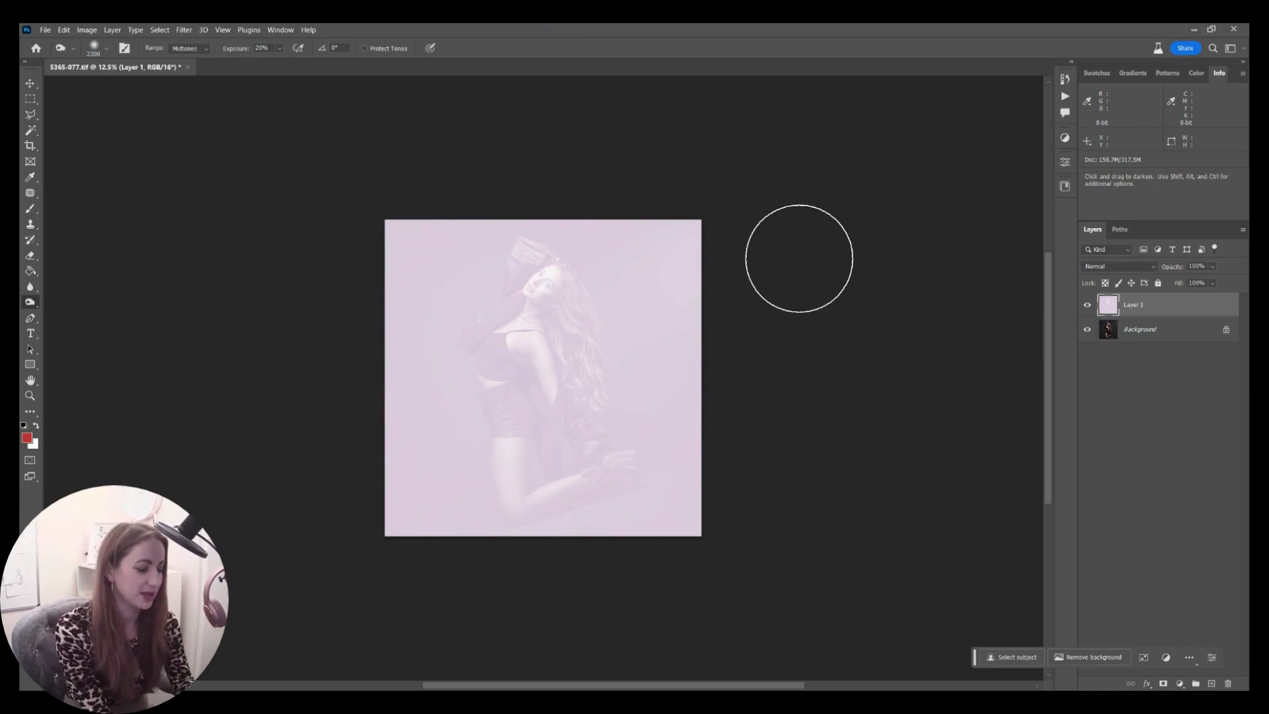
mouse_move(782, 228)
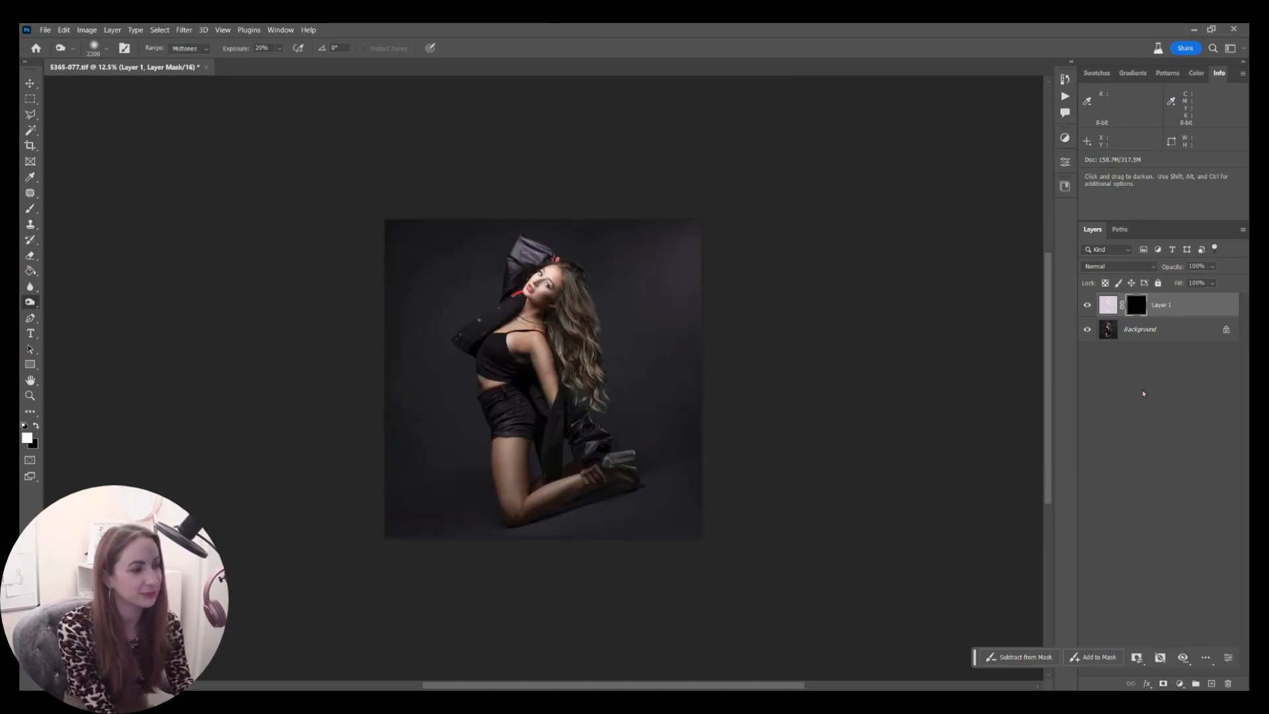
Brush a soft purple glow from the top-right corner and across the left background, then adjust its strength
left_click(30, 209)
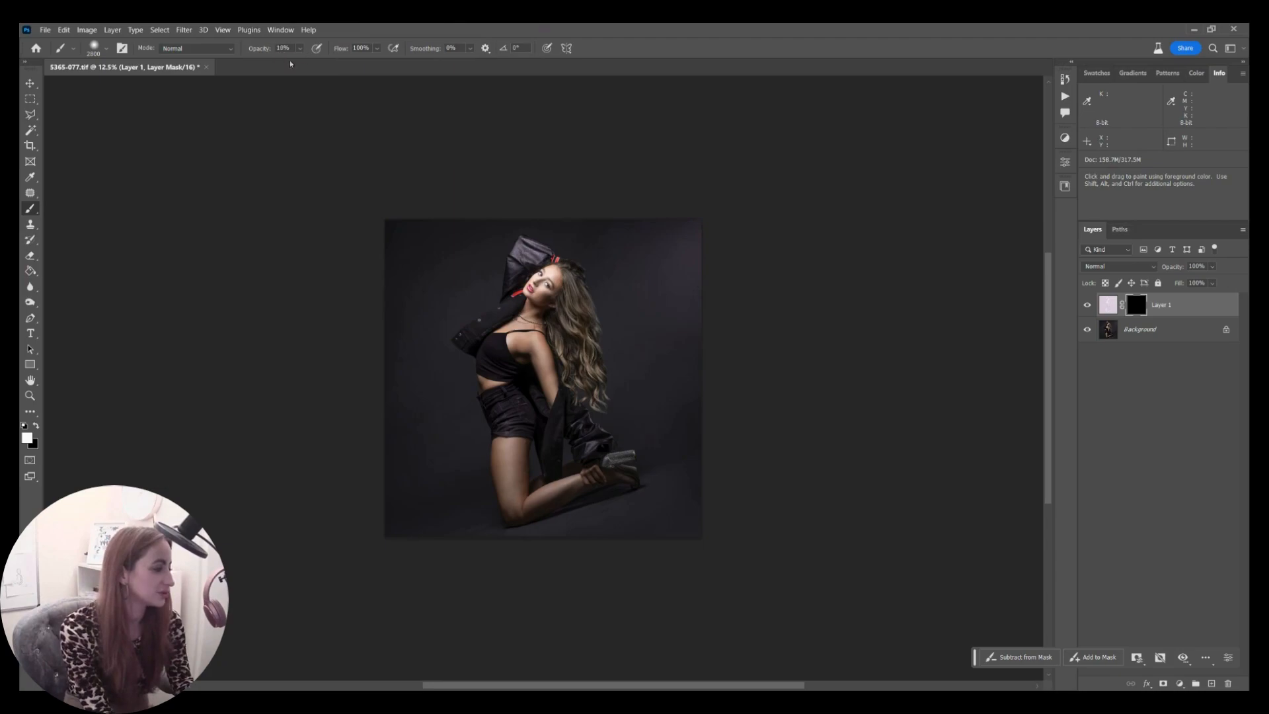
mouse_move(596, 177)
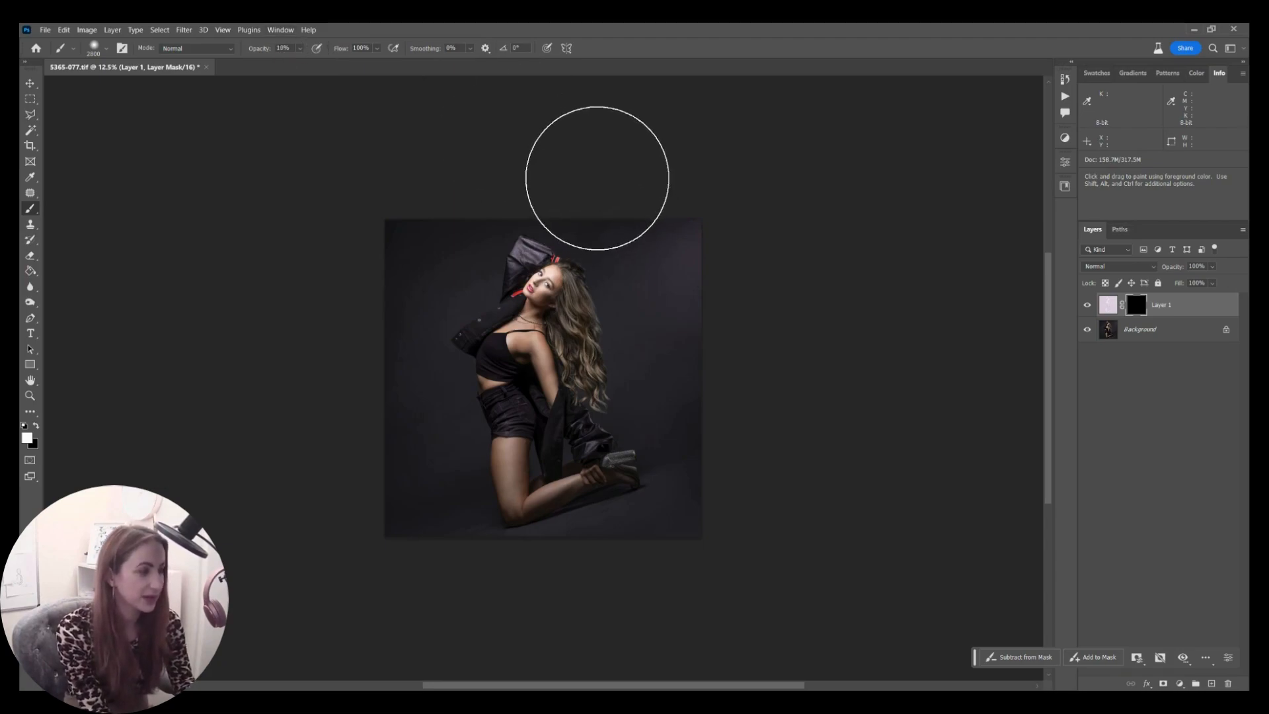
mouse_move(609, 181)
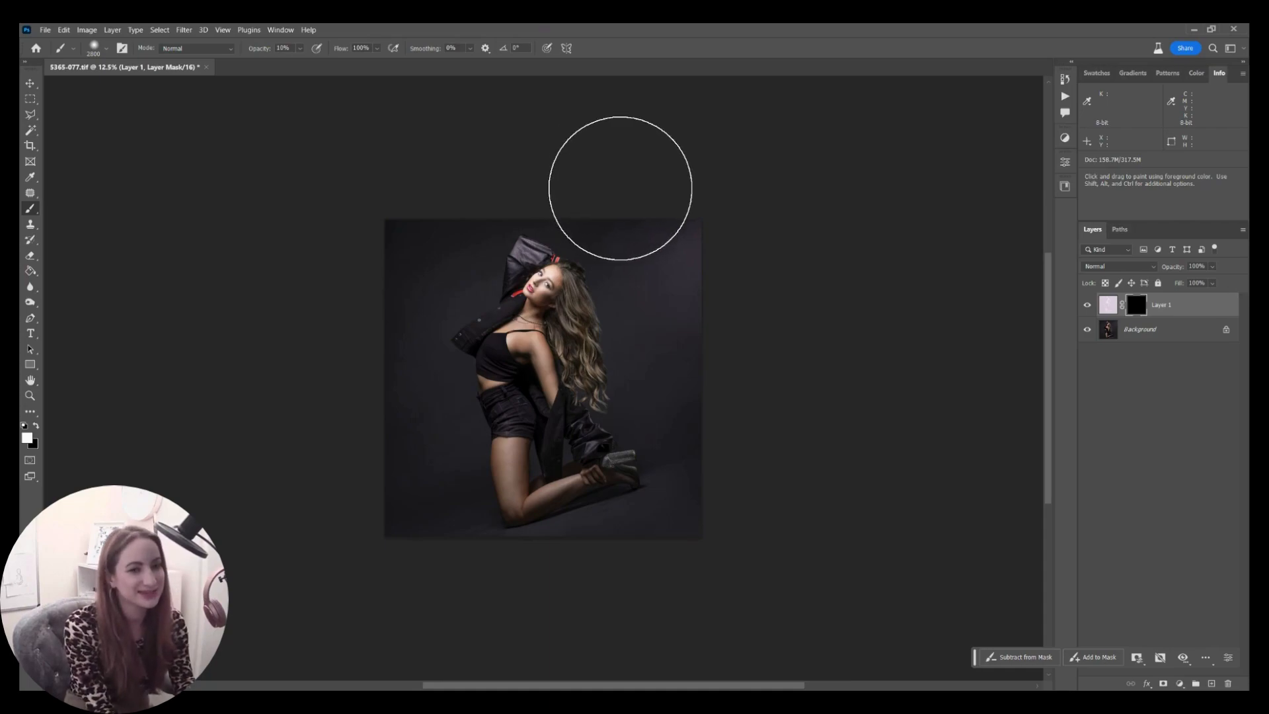
mouse_move(628, 192)
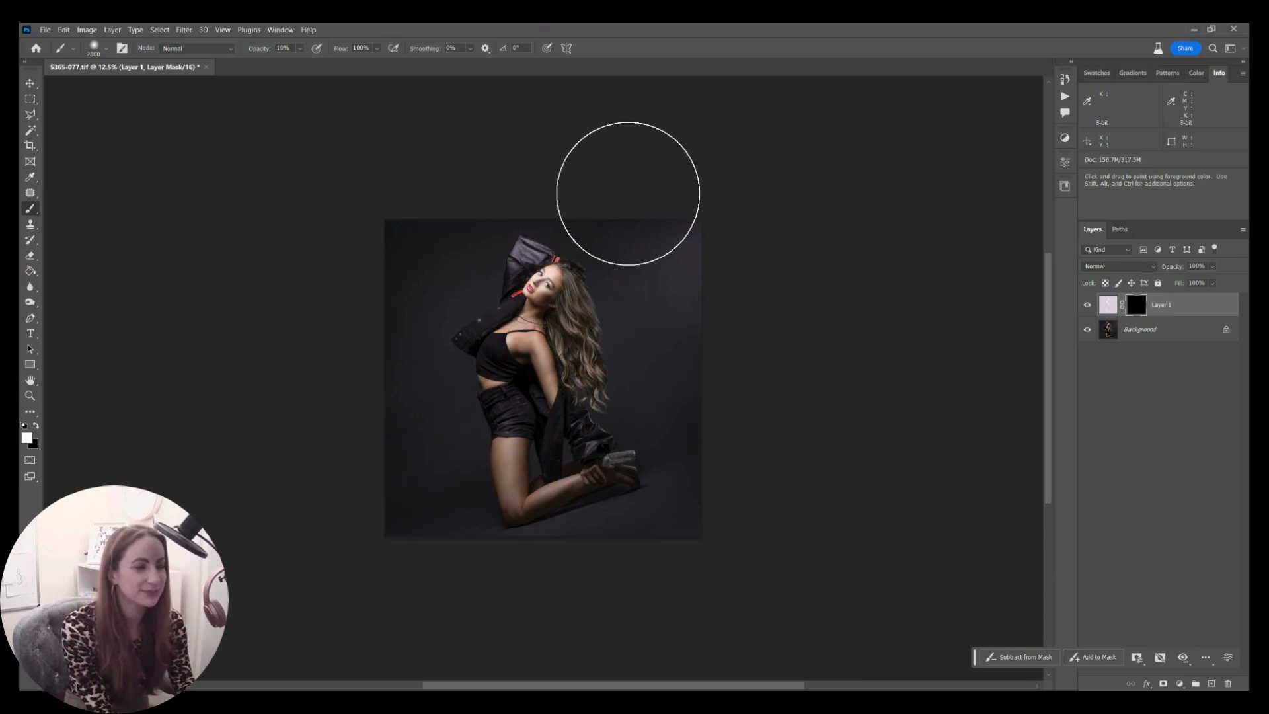
mouse_move(696, 292)
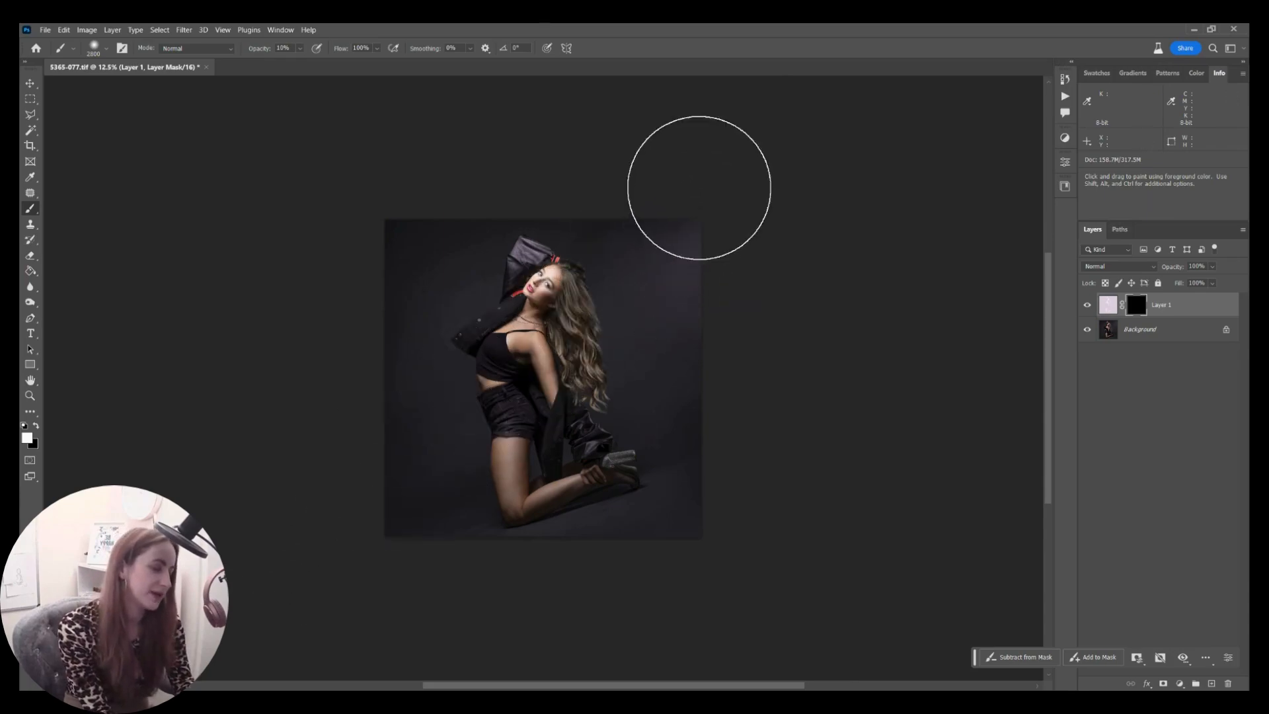
mouse_move(692, 219)
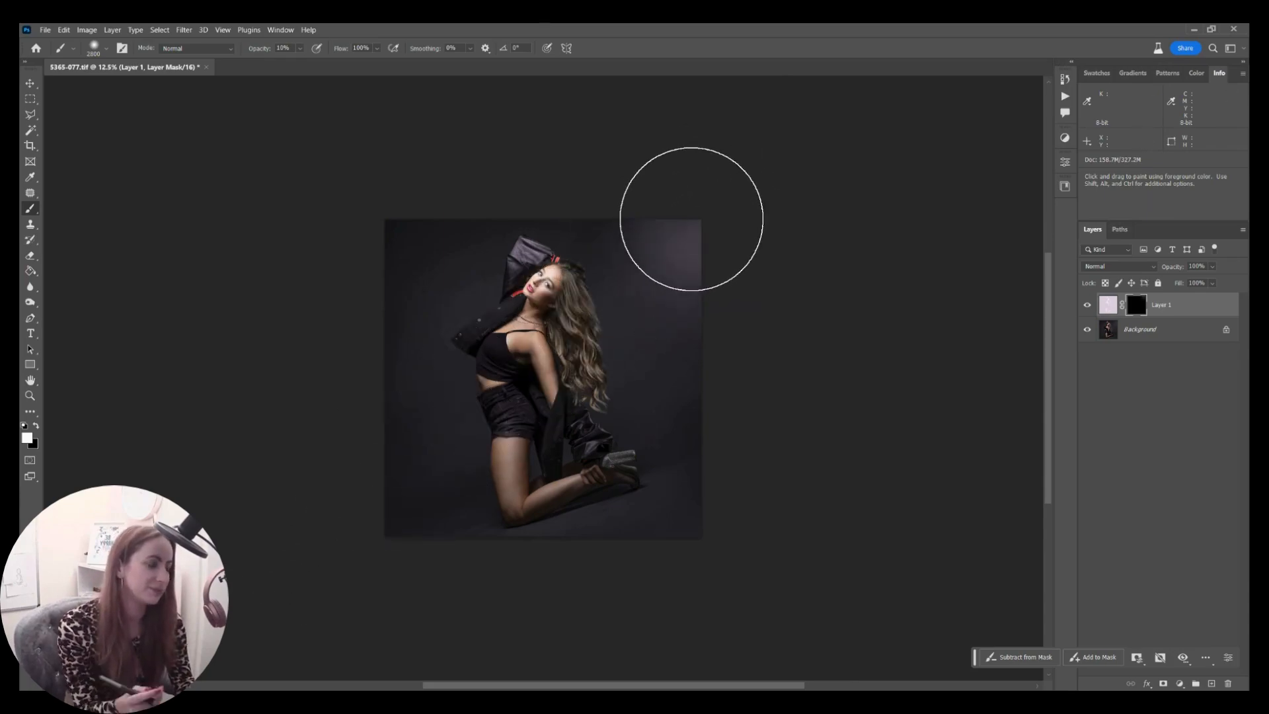
mouse_move(716, 177)
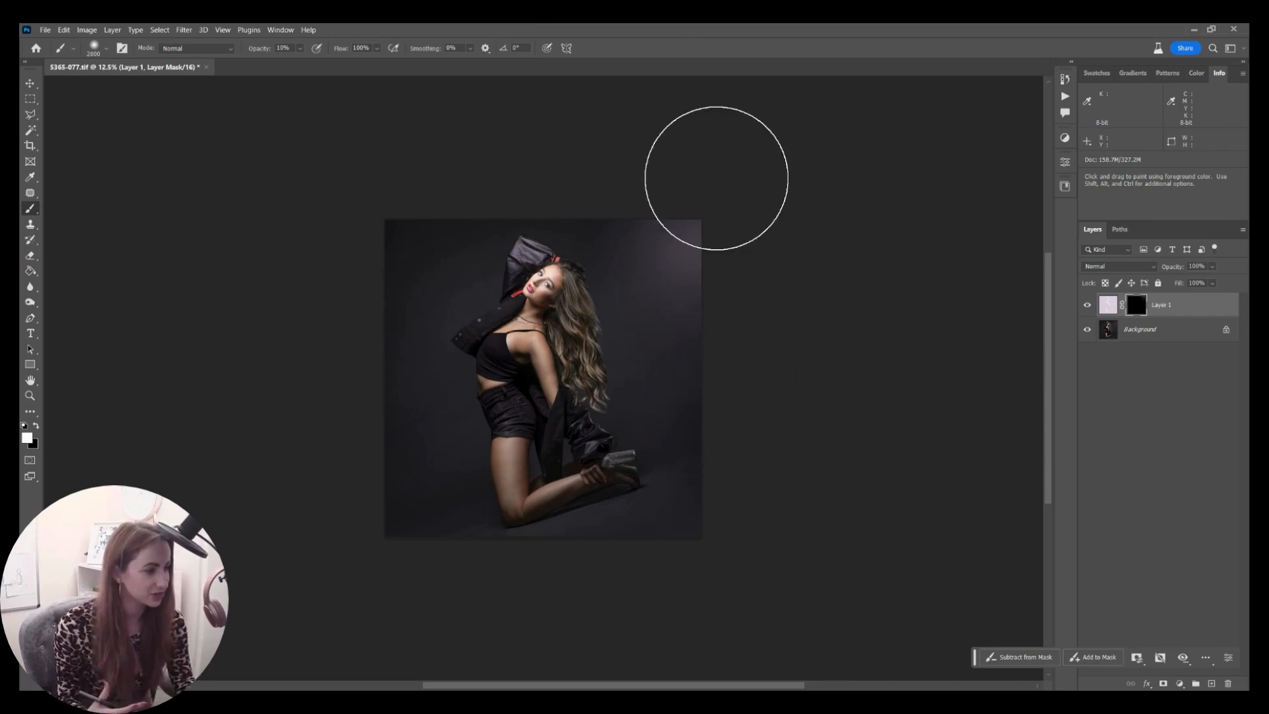
mouse_move(682, 227)
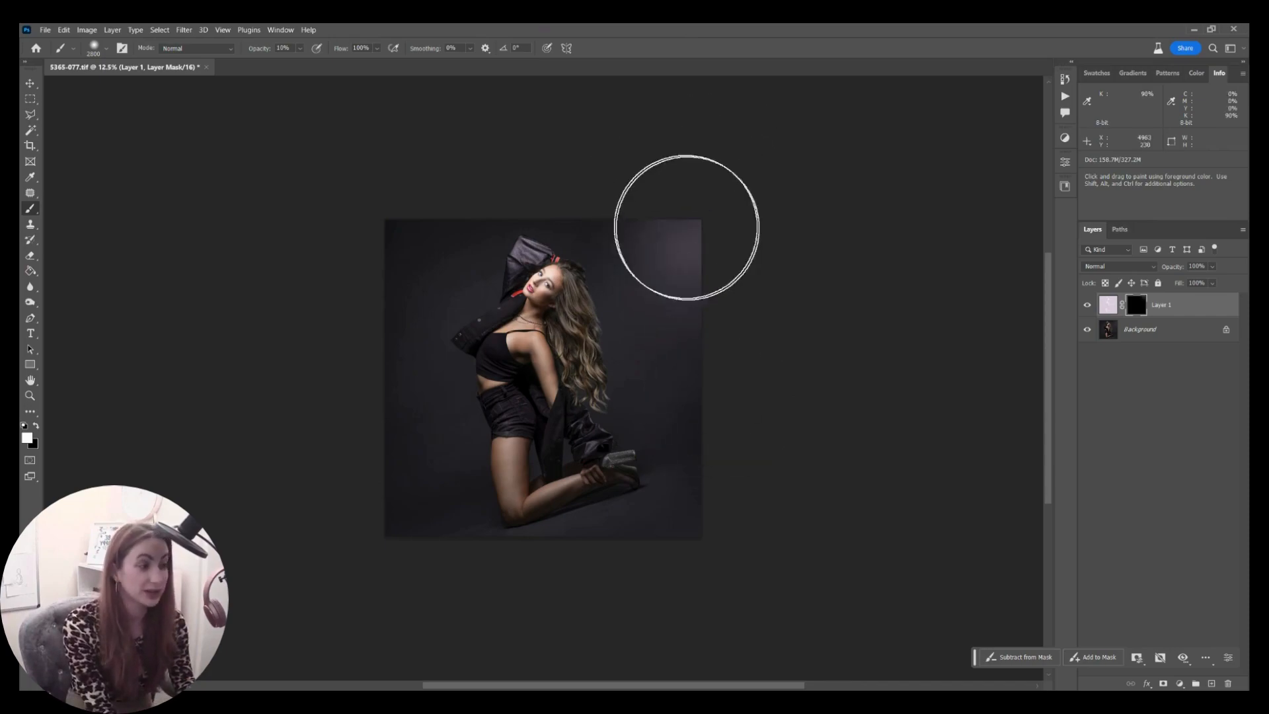
mouse_move(689, 243)
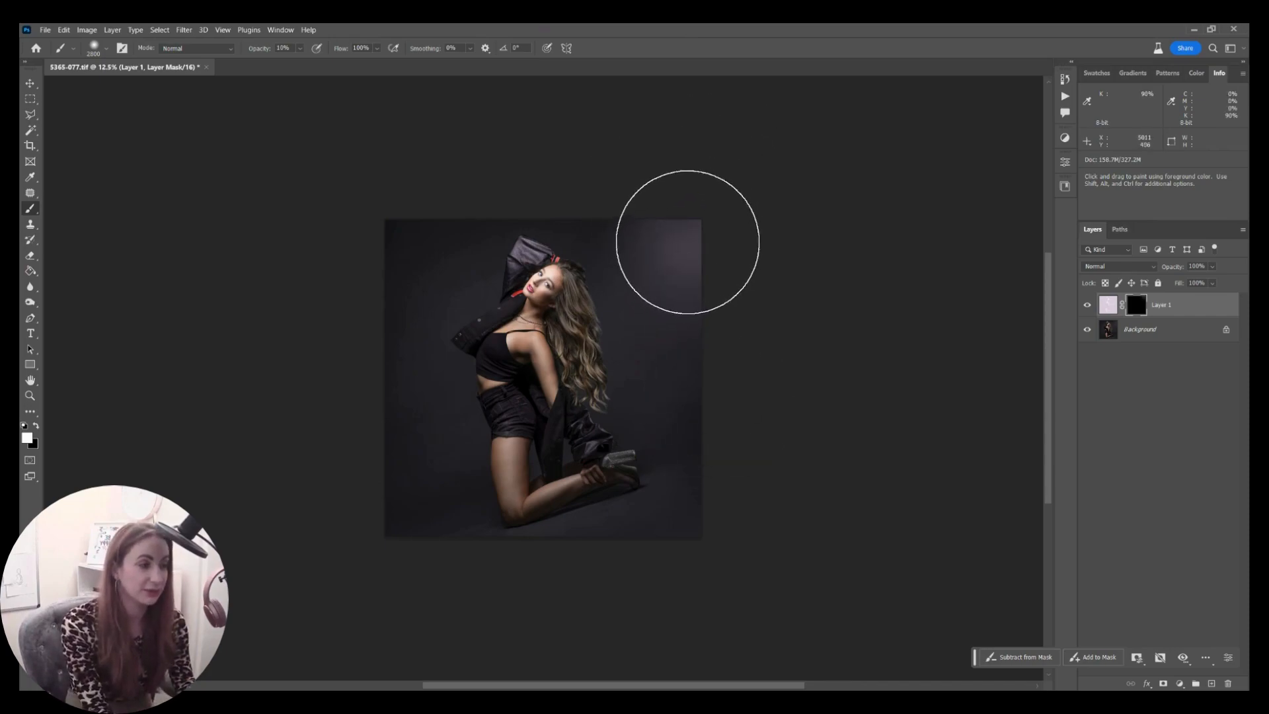
mouse_move(675, 214)
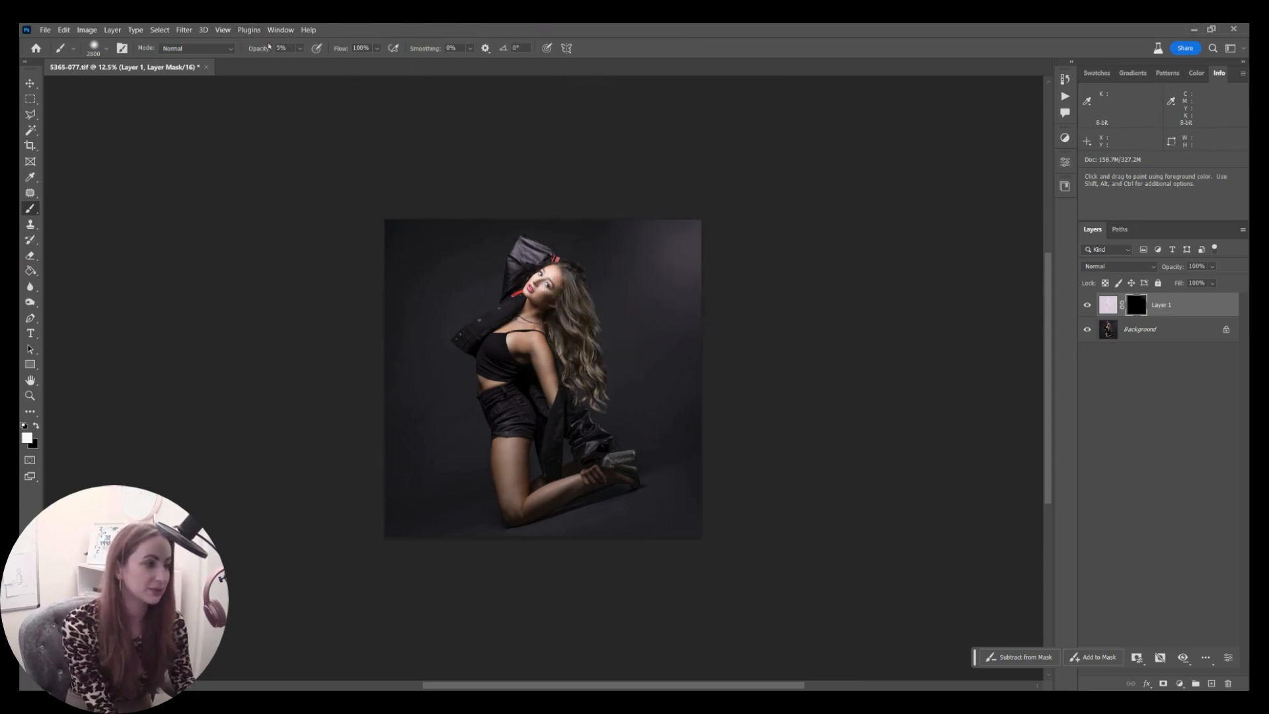
mouse_move(623, 283)
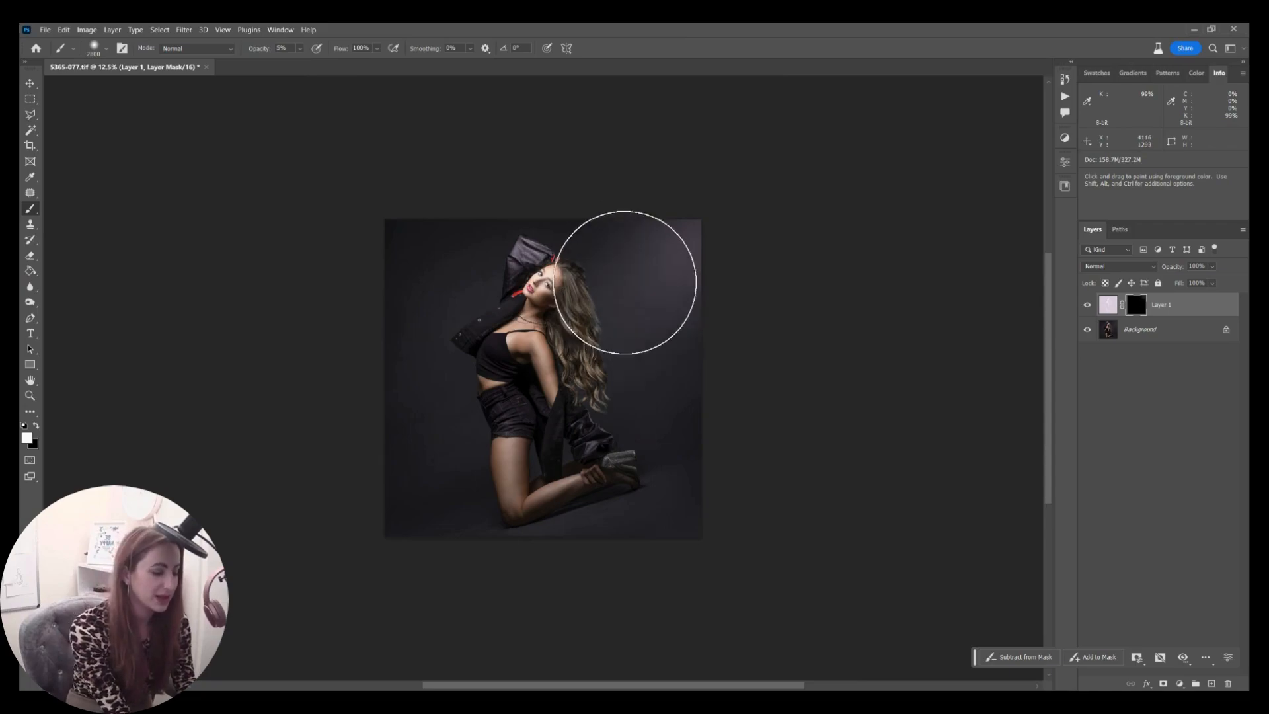
left_click_drag(623, 283, 579, 336)
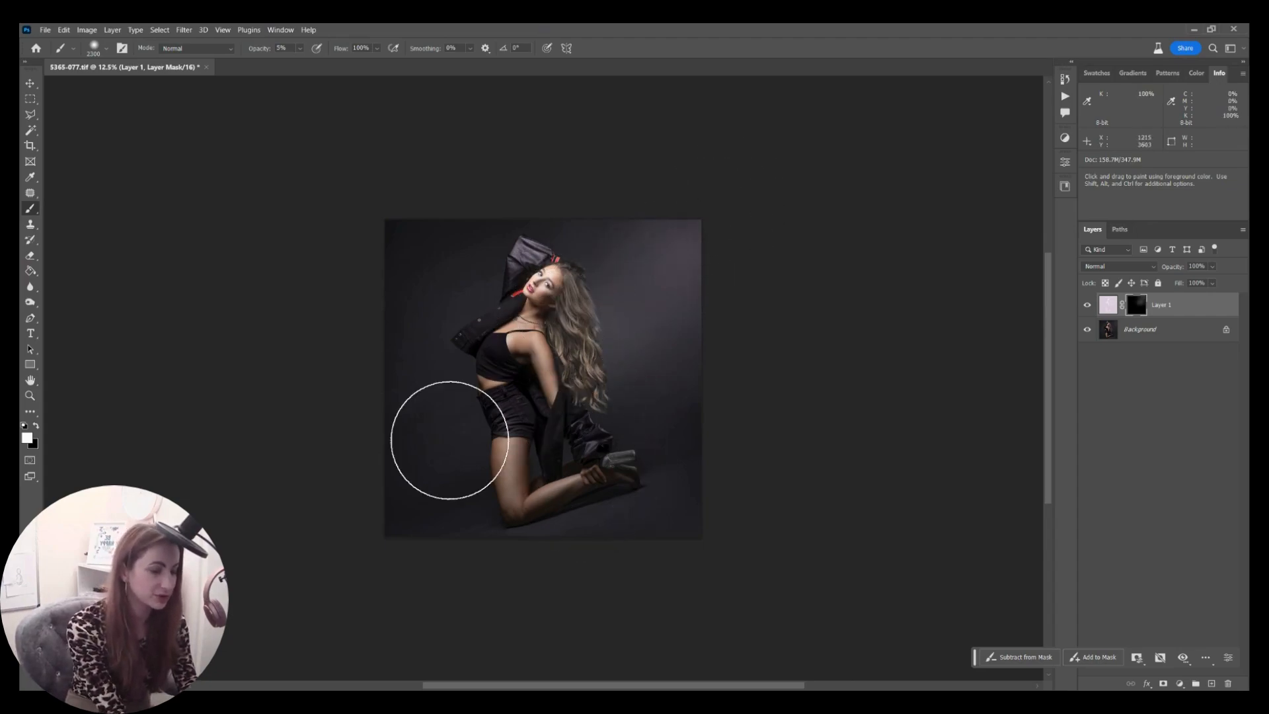
left_click_drag(450, 441, 418, 437)
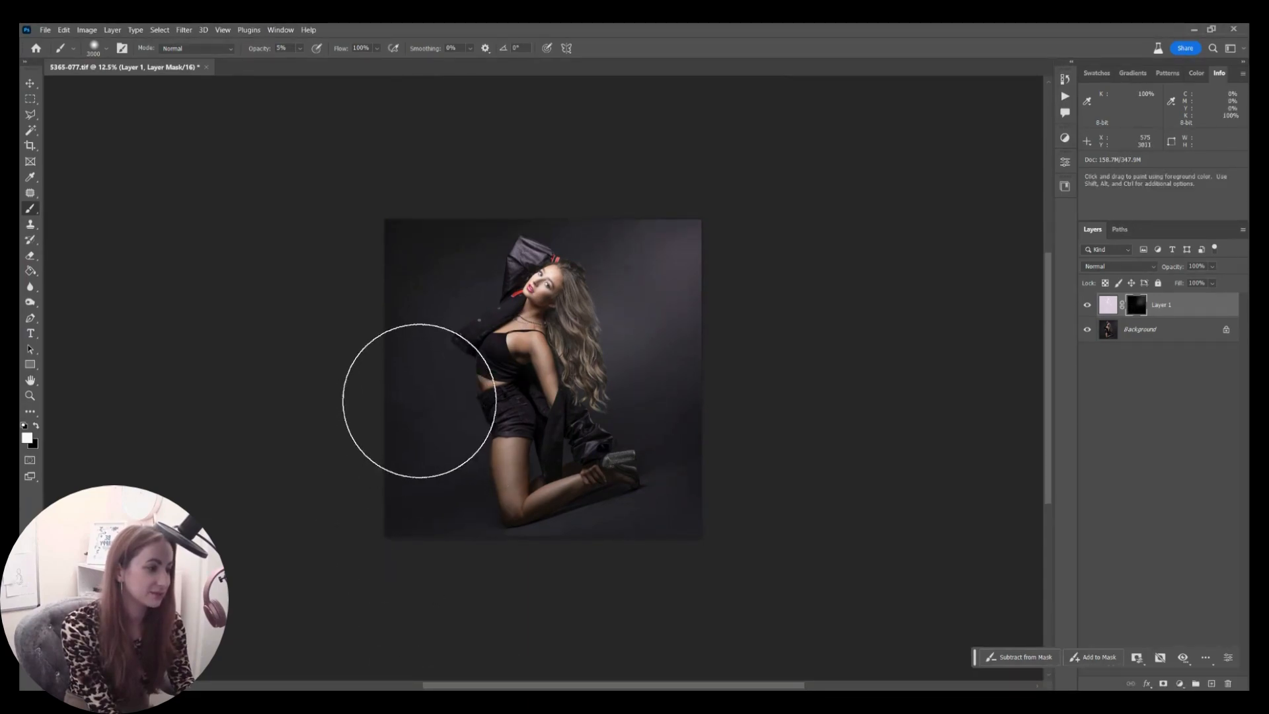
left_click_drag(419, 400, 542, 477)
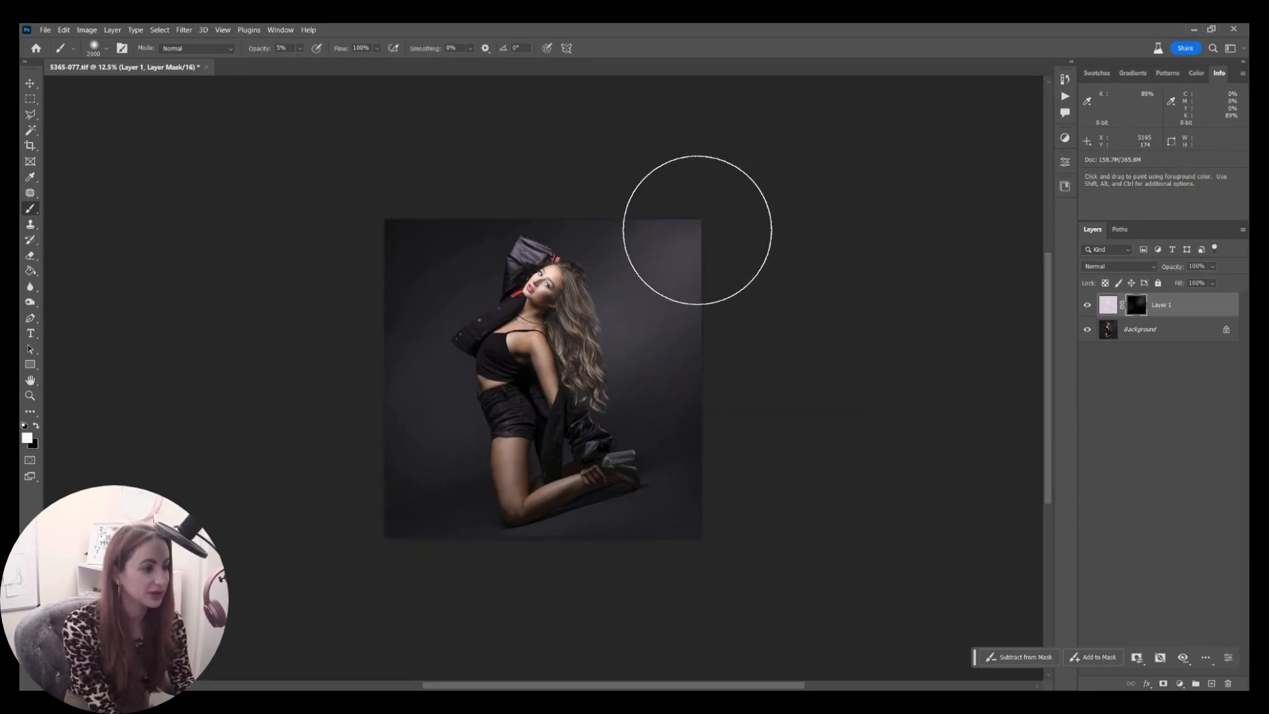
mouse_move(692, 238)
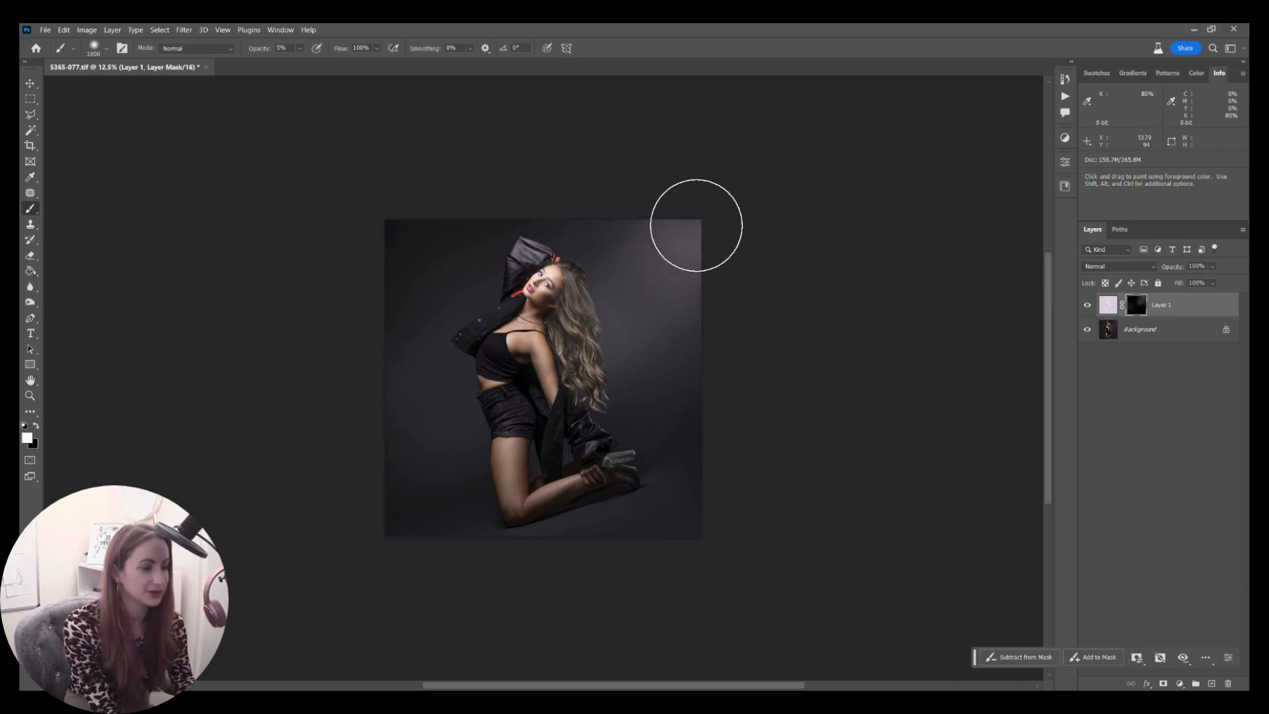
mouse_move(706, 437)
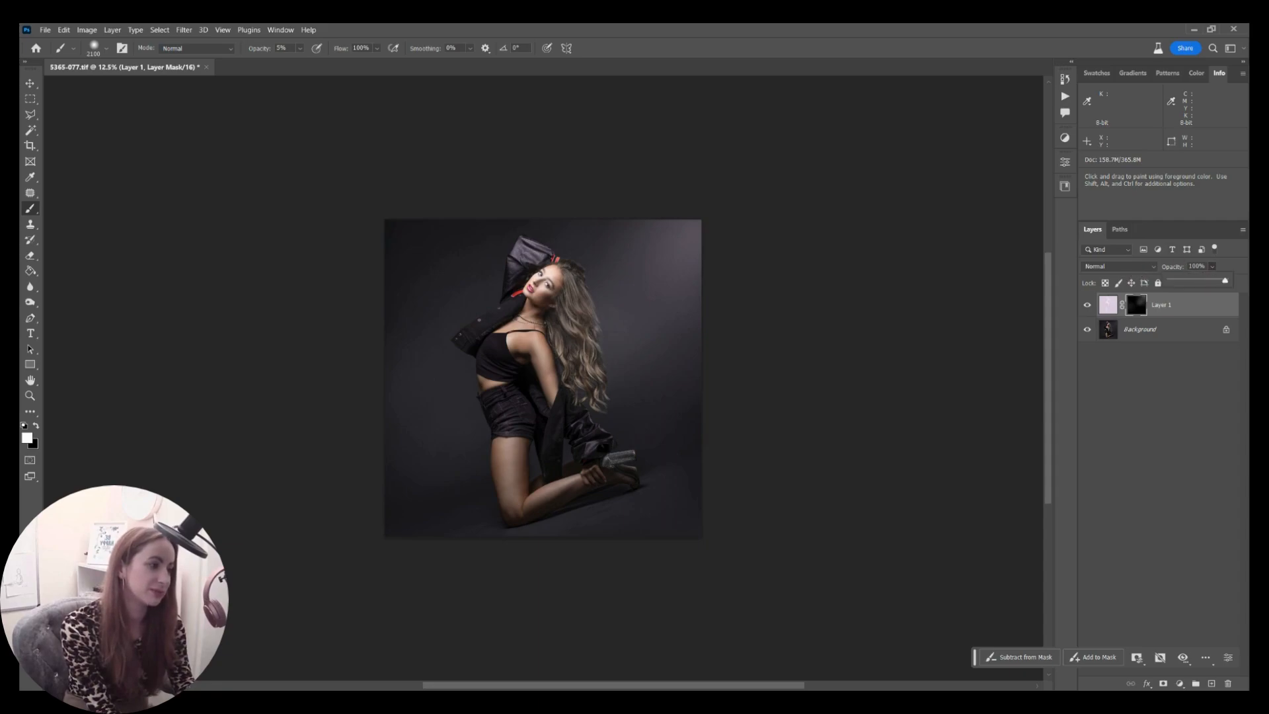
left_click(1206, 266)
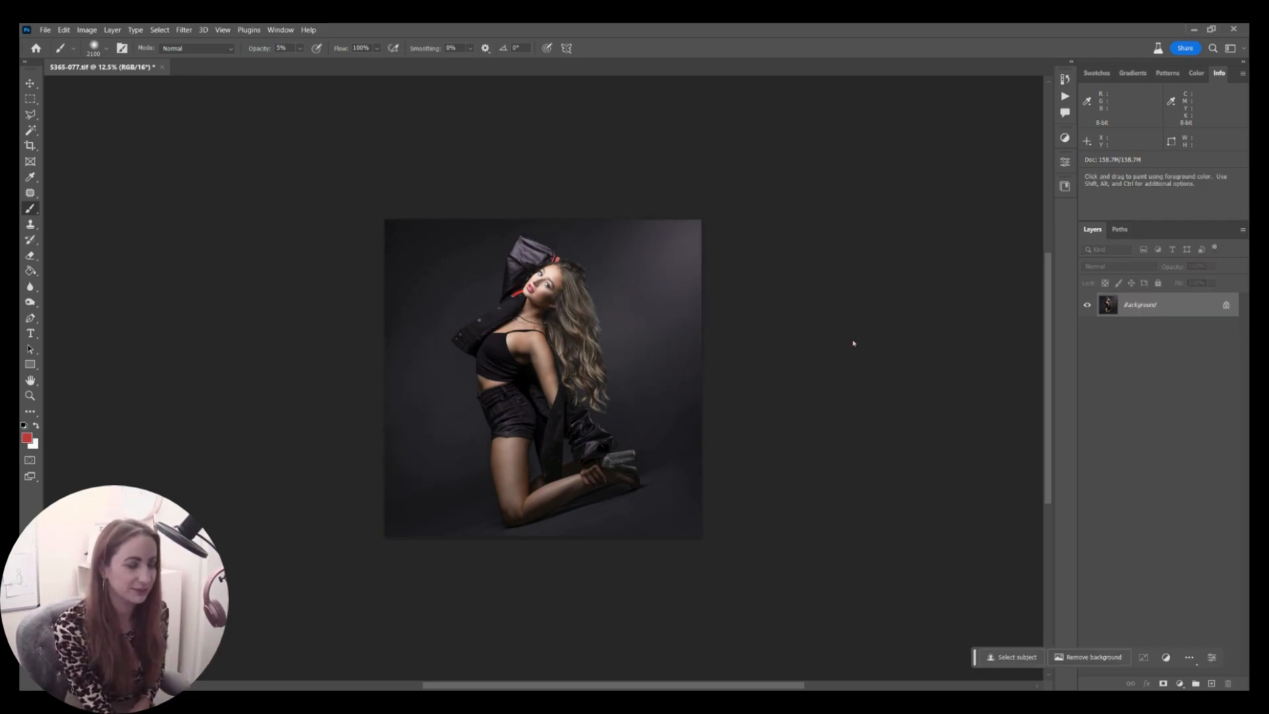
mouse_move(829, 428)
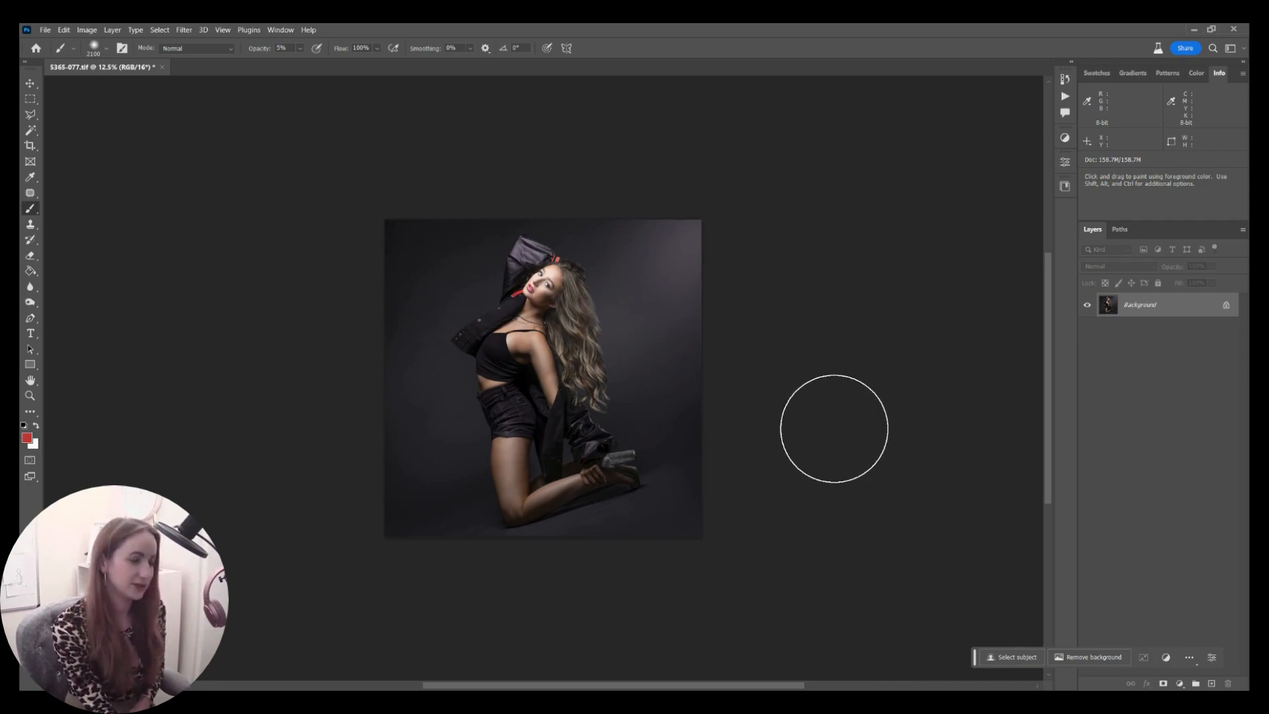
mouse_move(838, 423)
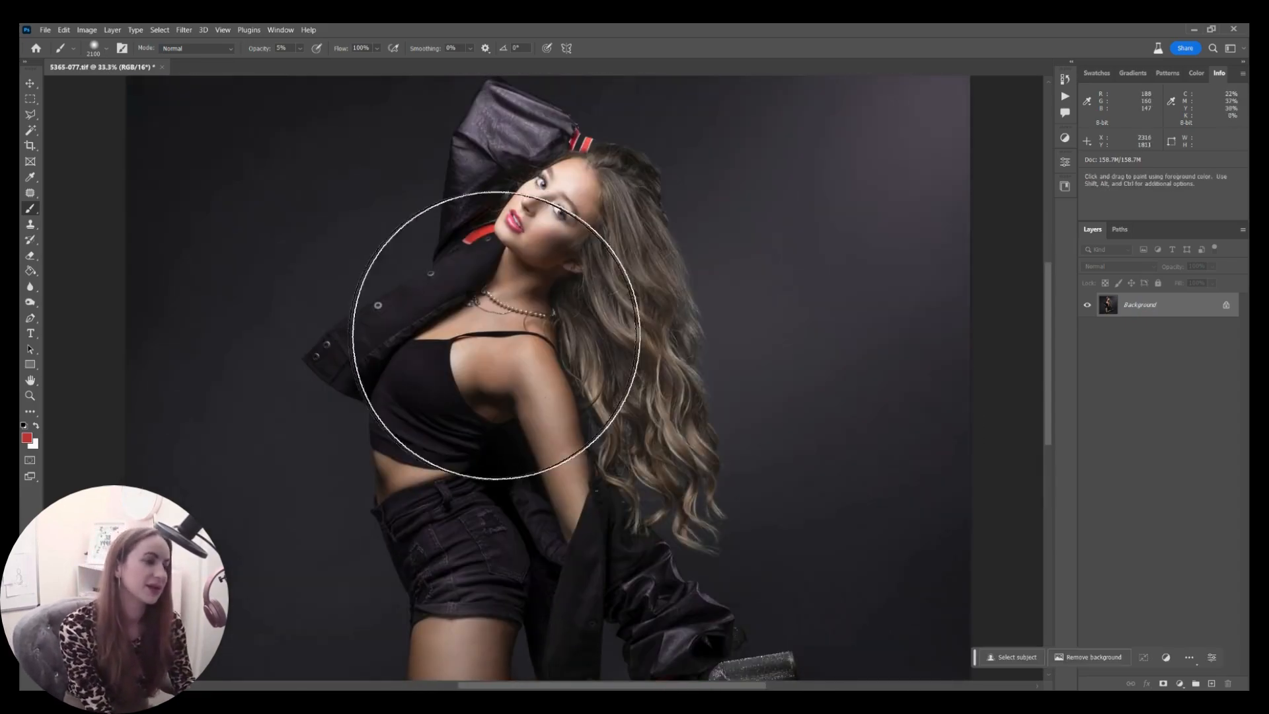
mouse_move(574, 418)
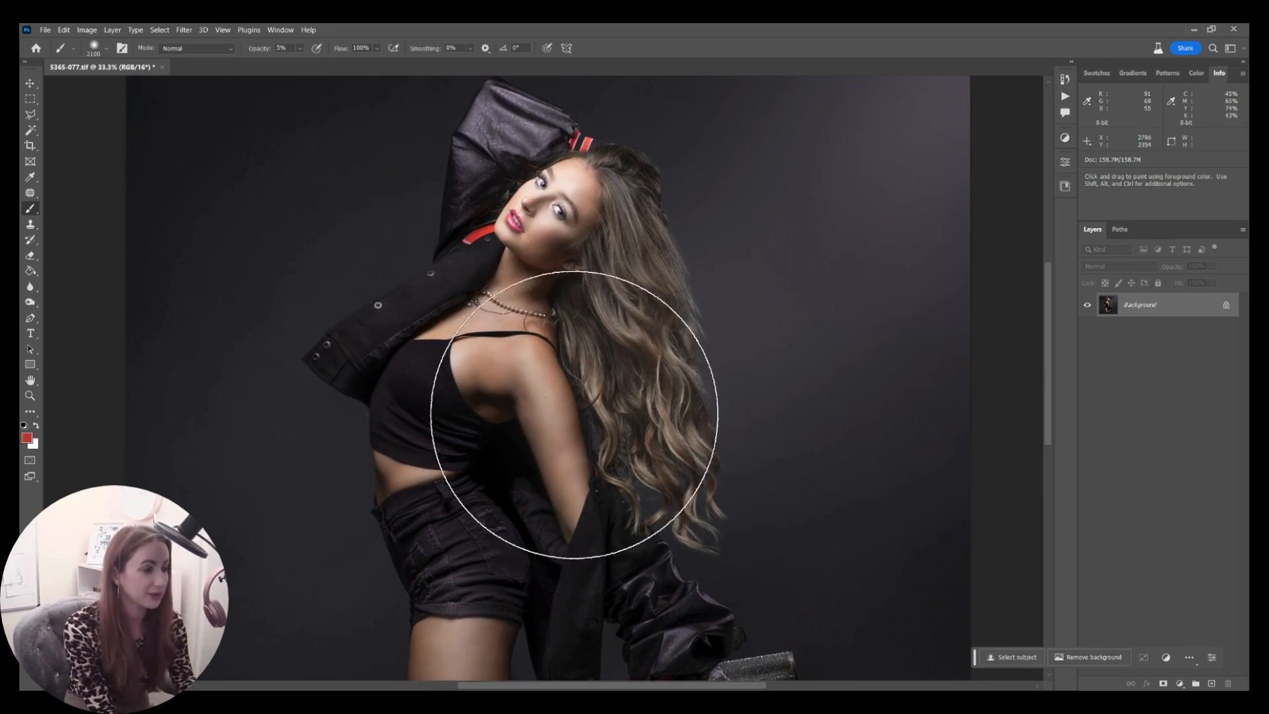